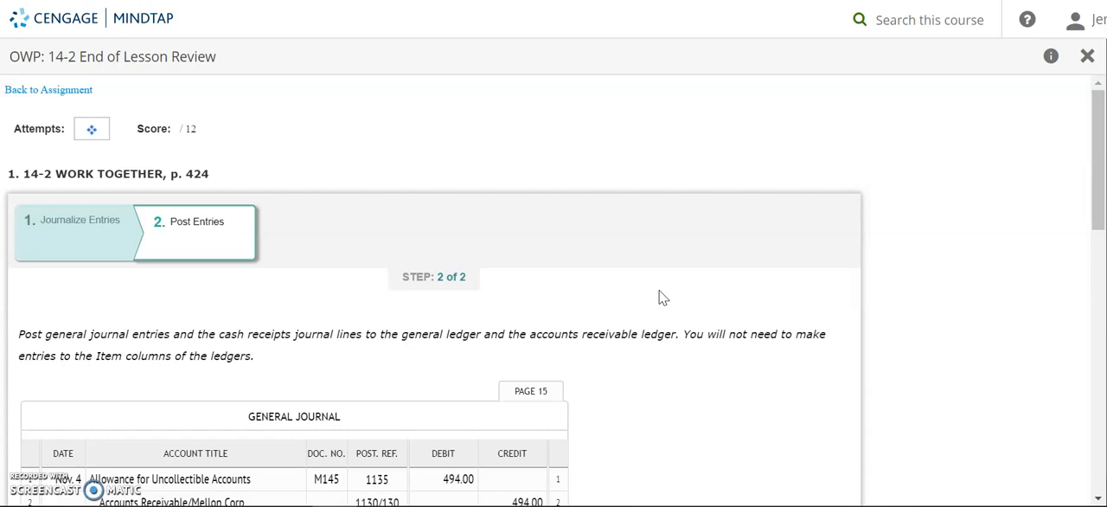
Enter Dec. 8, G15 and a 494.00 debit in the Accounts Receivable ledger account 1130.
scroll(down, 3)
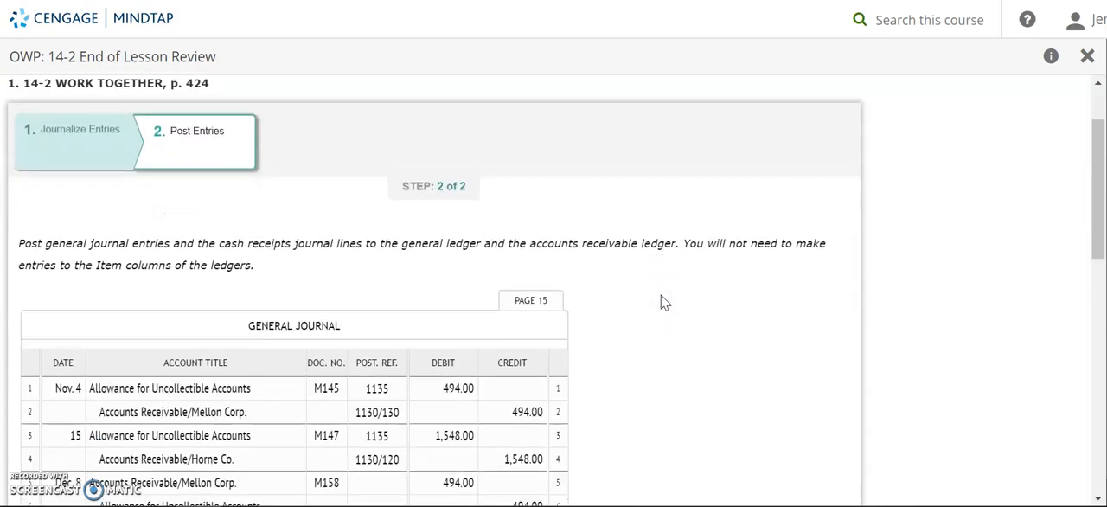
scroll(down, 3)
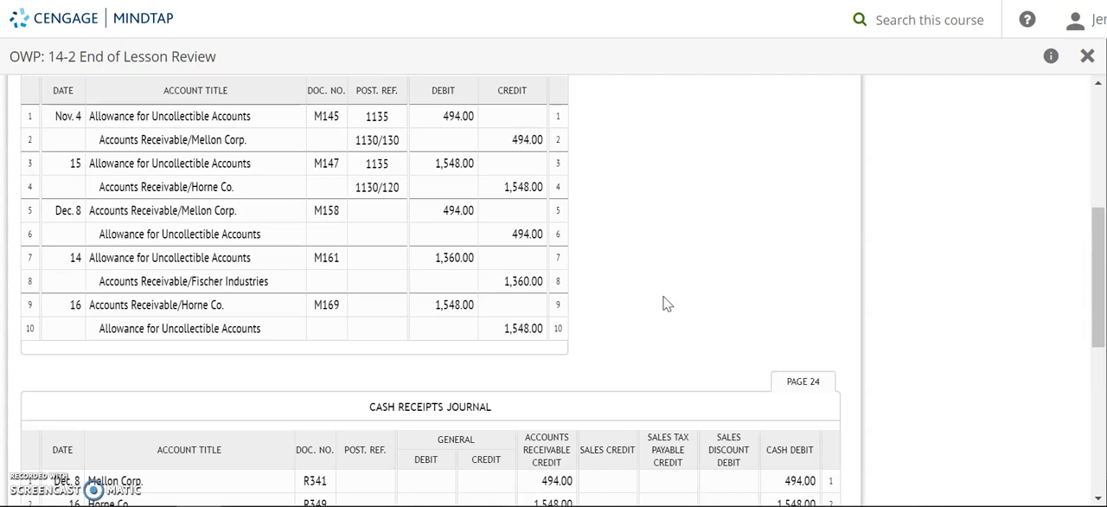
scroll(down, 3)
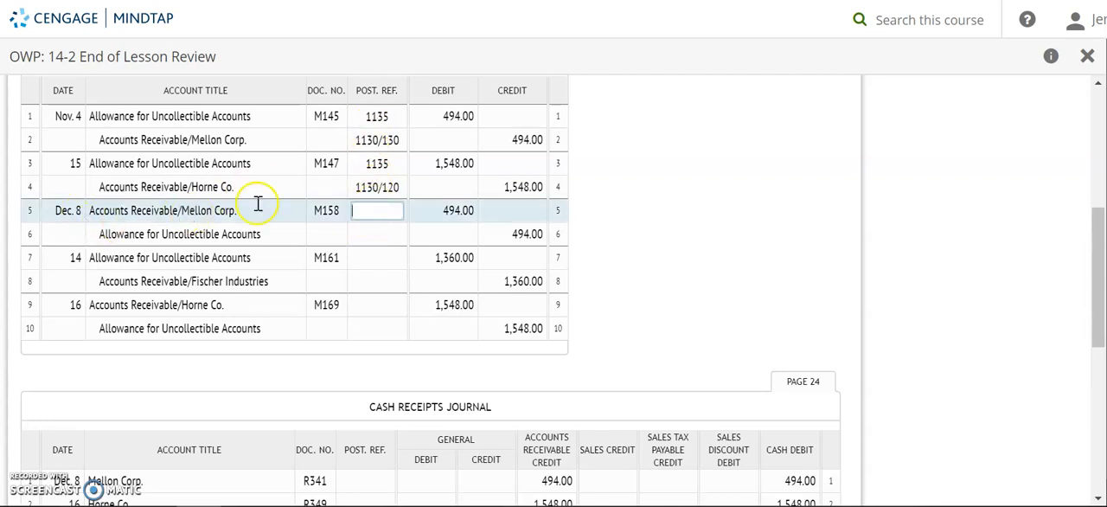
scroll(down, 3)
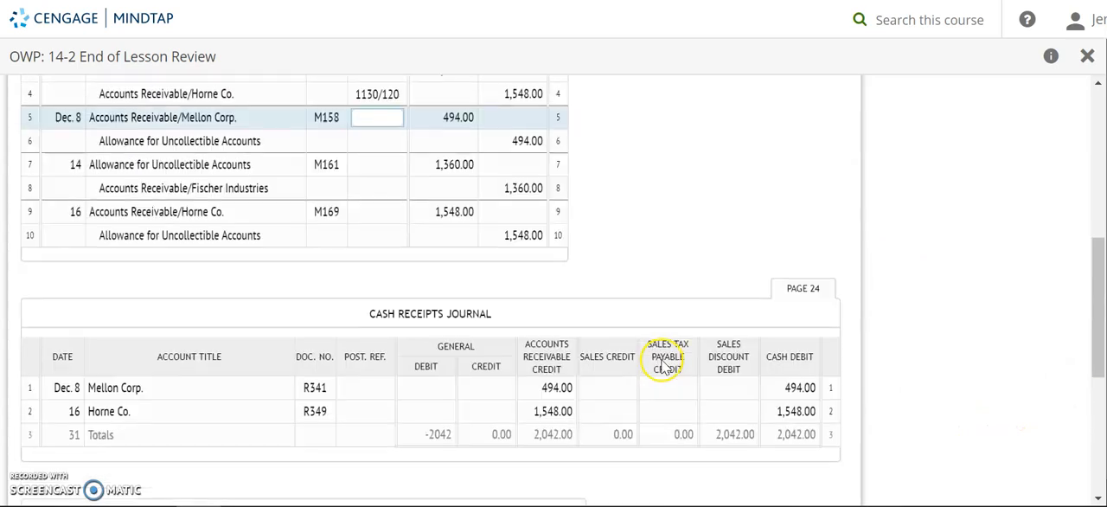
scroll(down, 3)
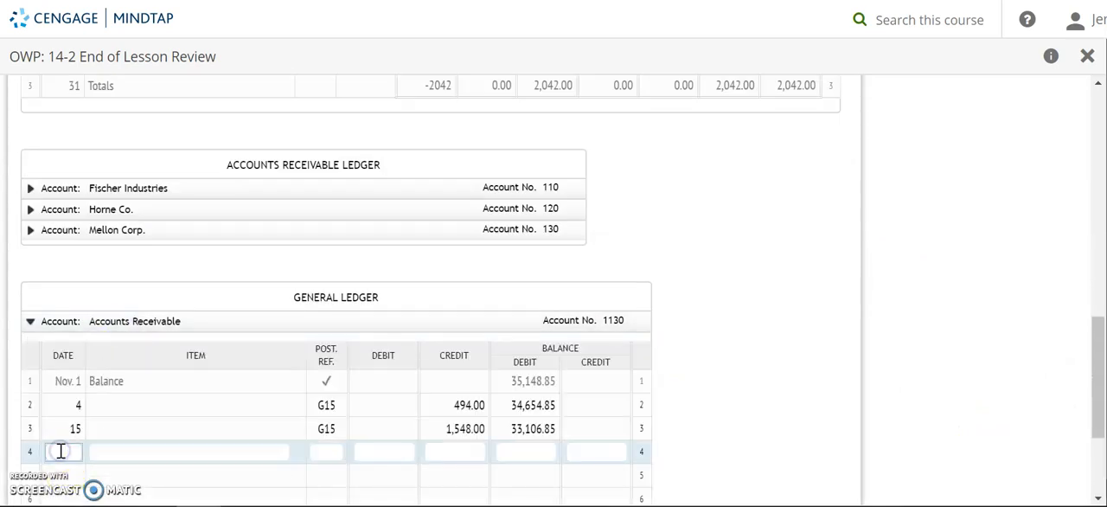
text(Dec. 8)
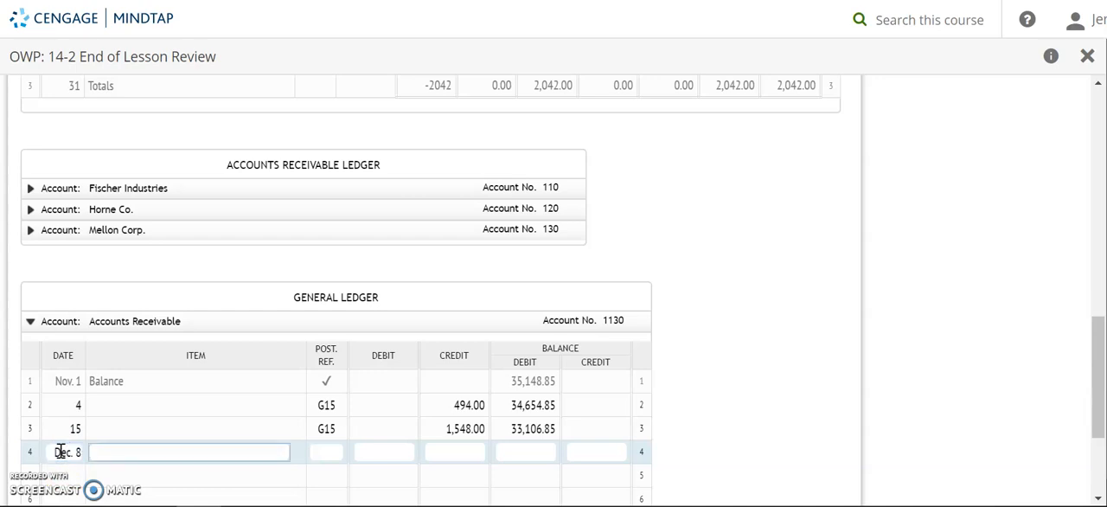
text(G)
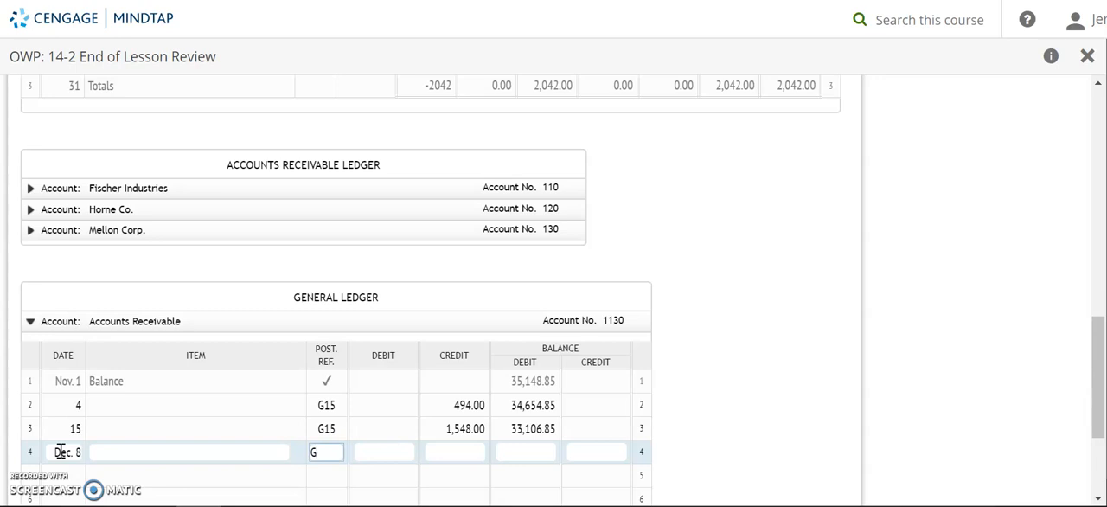
text(15)
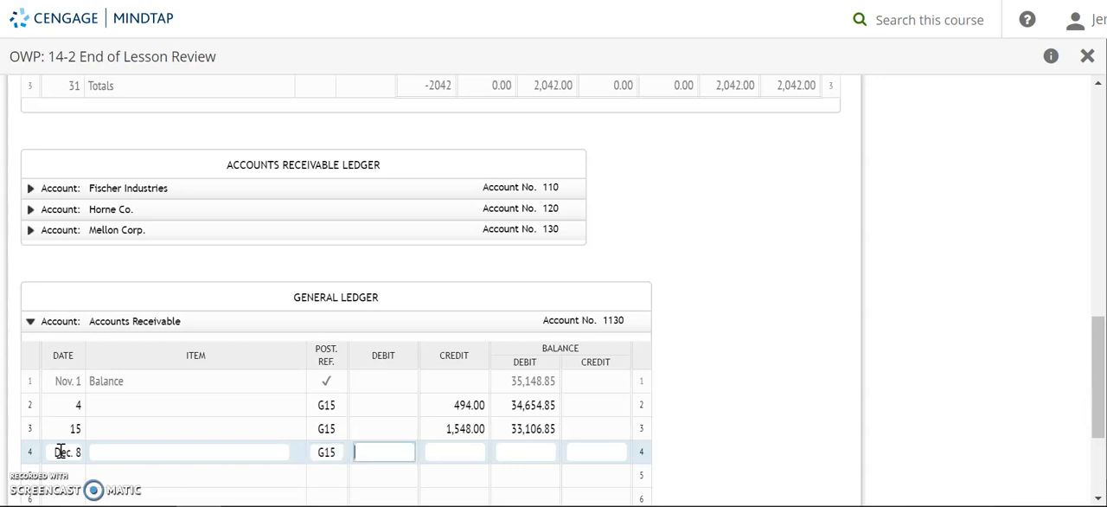
text(494)
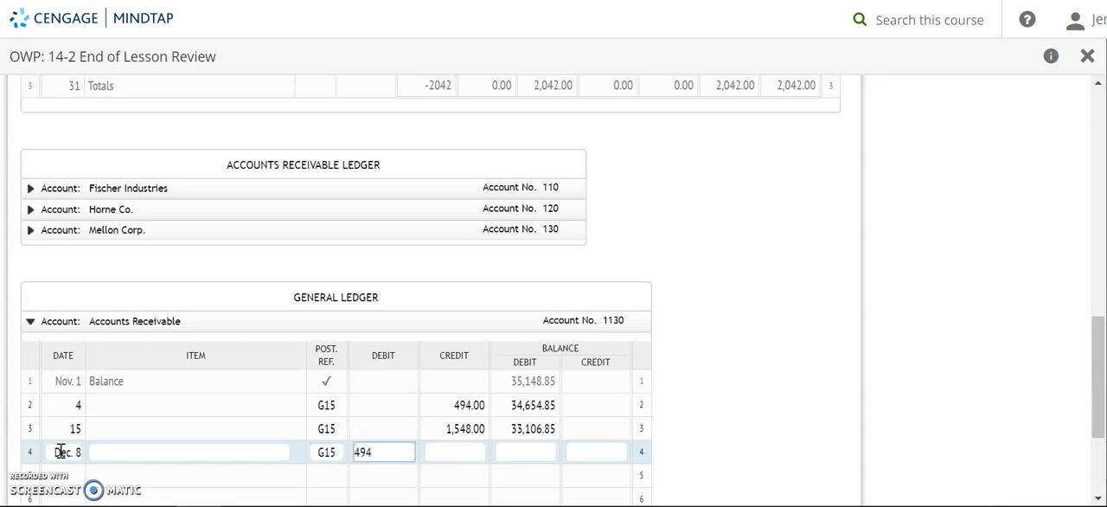
Record the new 33,600.85 debit balance and start journal line 5's reference with 1130/.
click(526, 452)
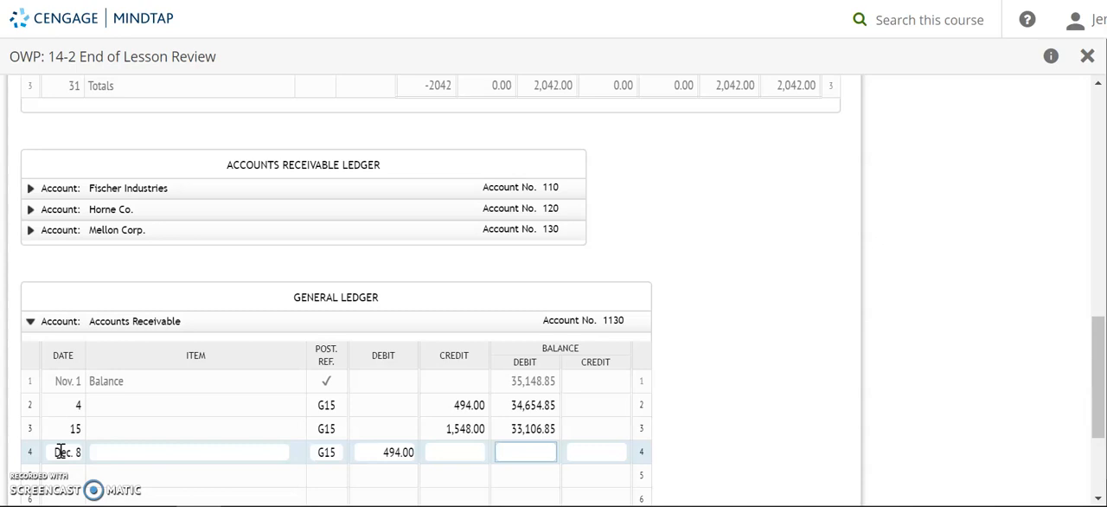
text(3)
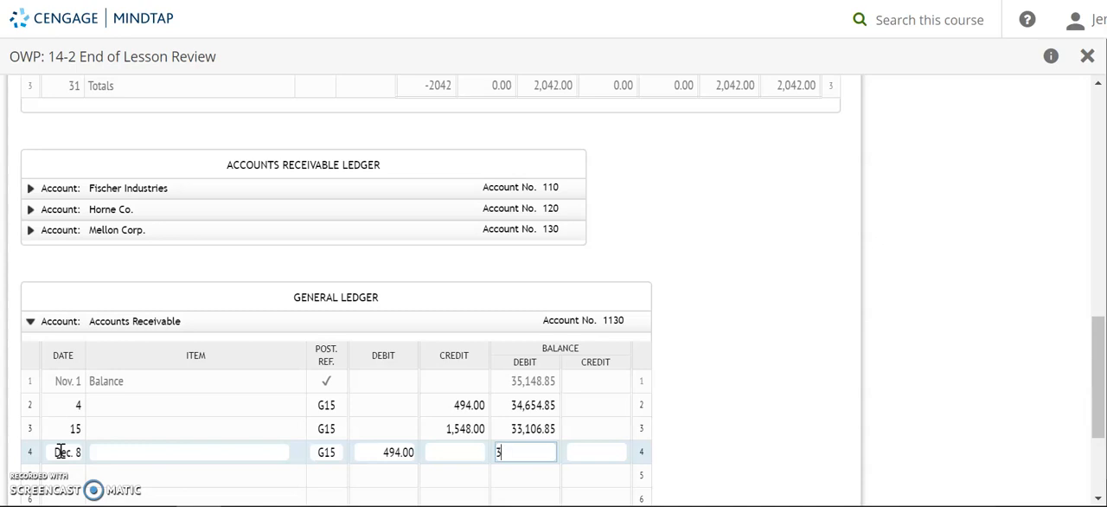
text(3600)
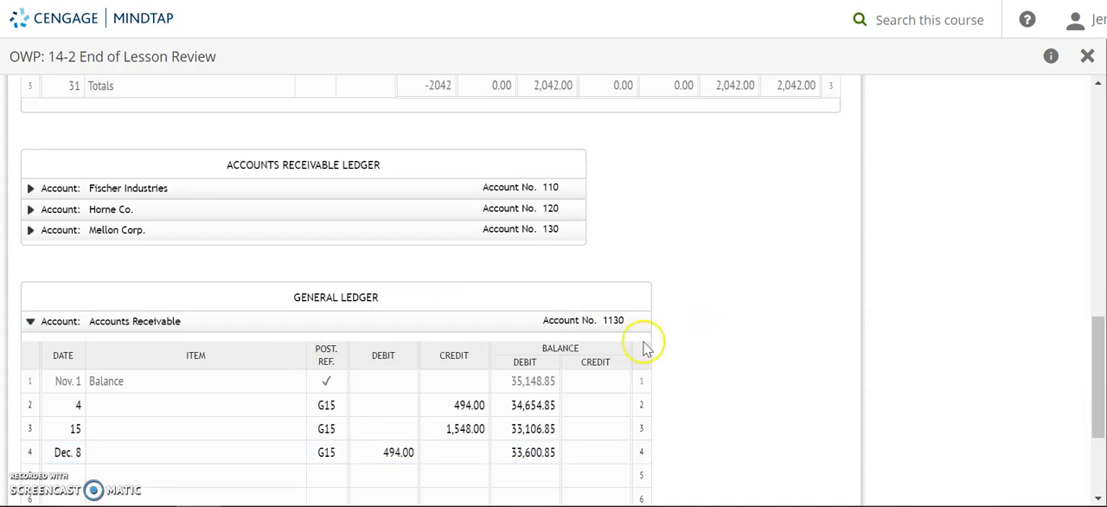
scroll(down, 3)
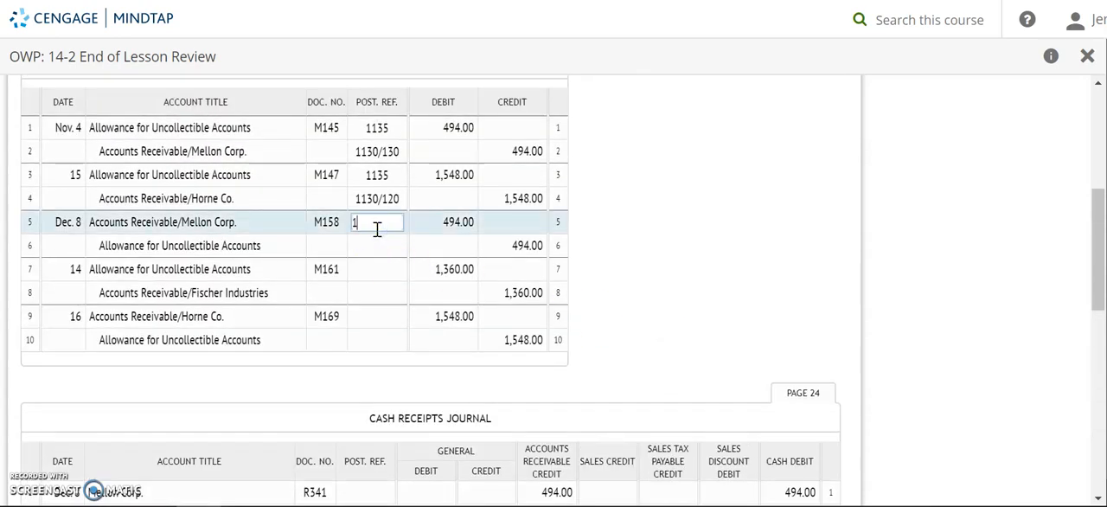
text(130/)
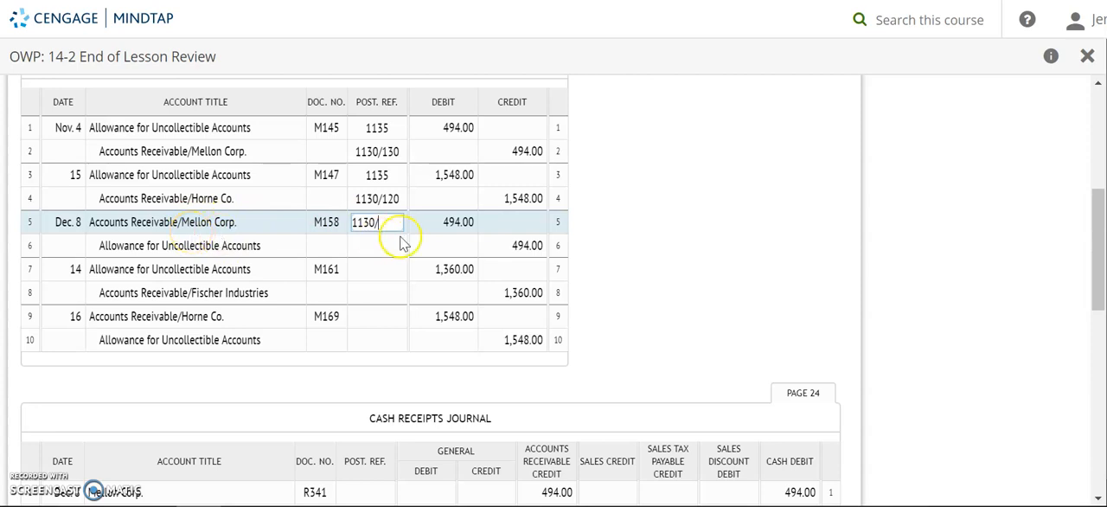
mouse_move(517, 377)
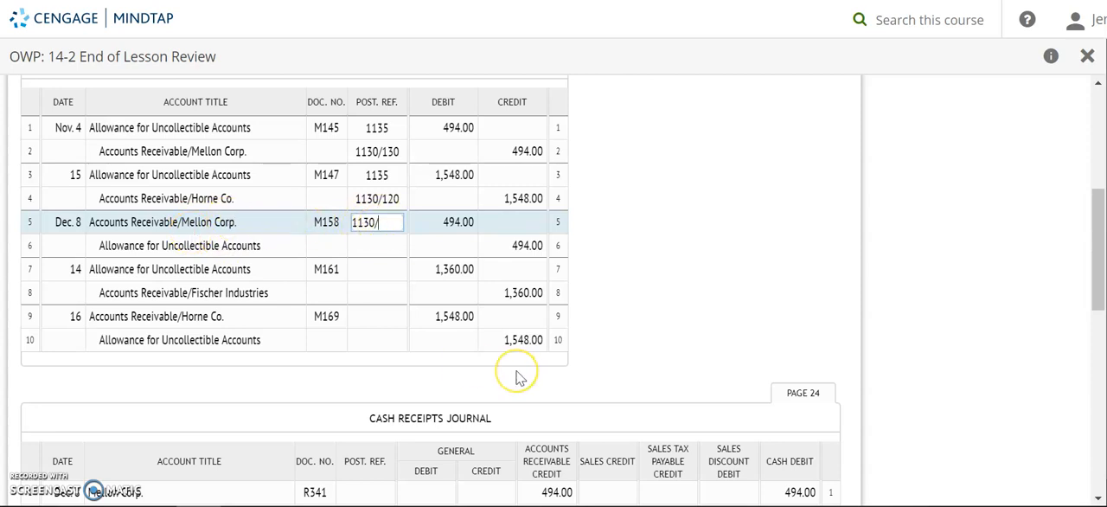
scroll(down, 3)
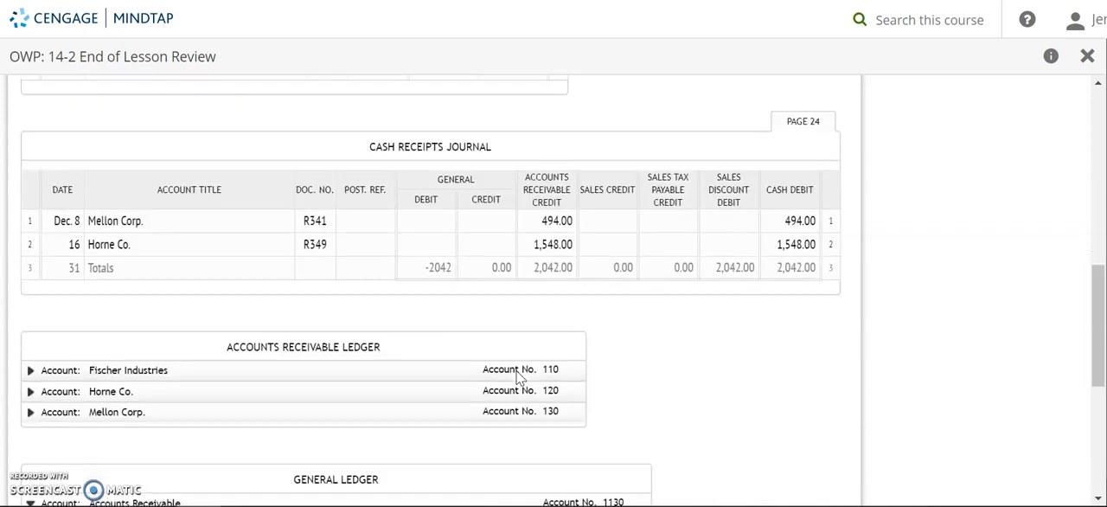
Post Dec. 8, G15, debit 494.00, balance 494.00 to Mellon Corp. and finish line 5's reference 1130/130.
click(31, 412)
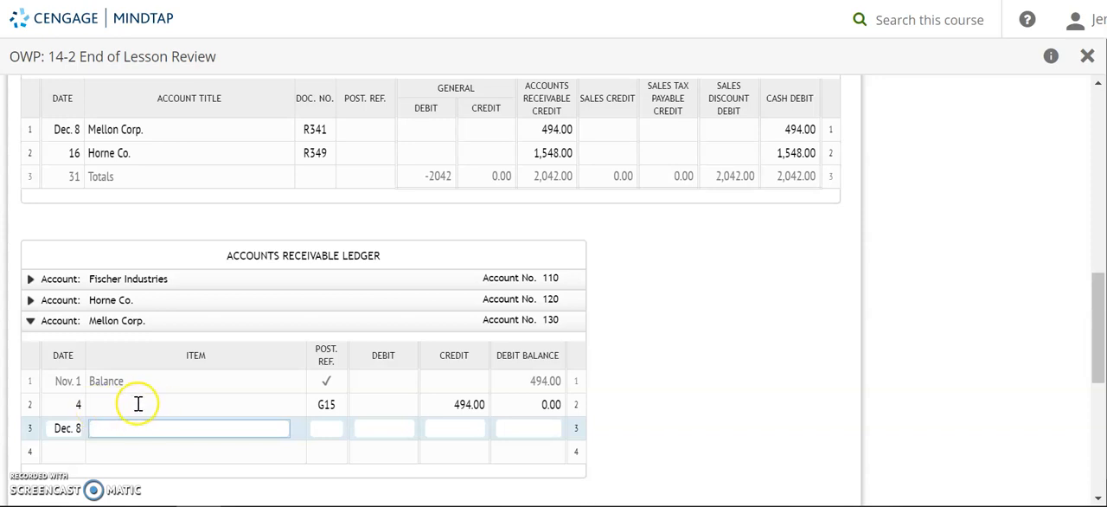
mouse_move(240, 408)
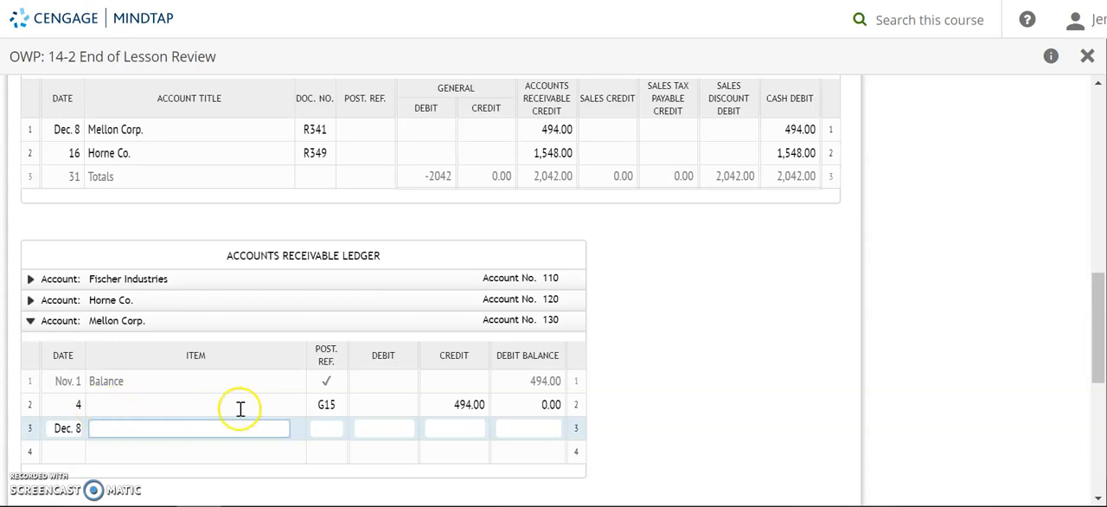
mouse_move(129, 432)
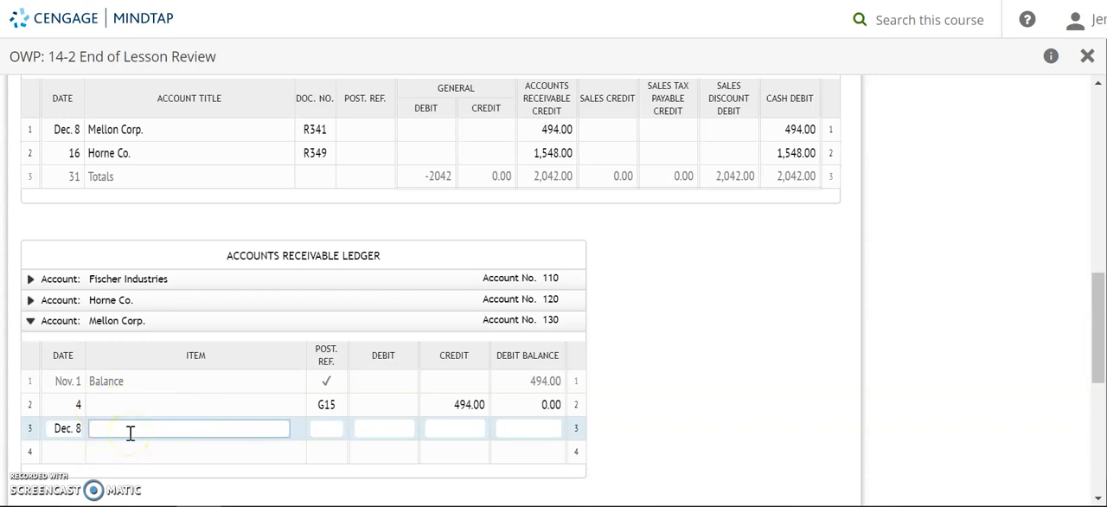
text(Re)
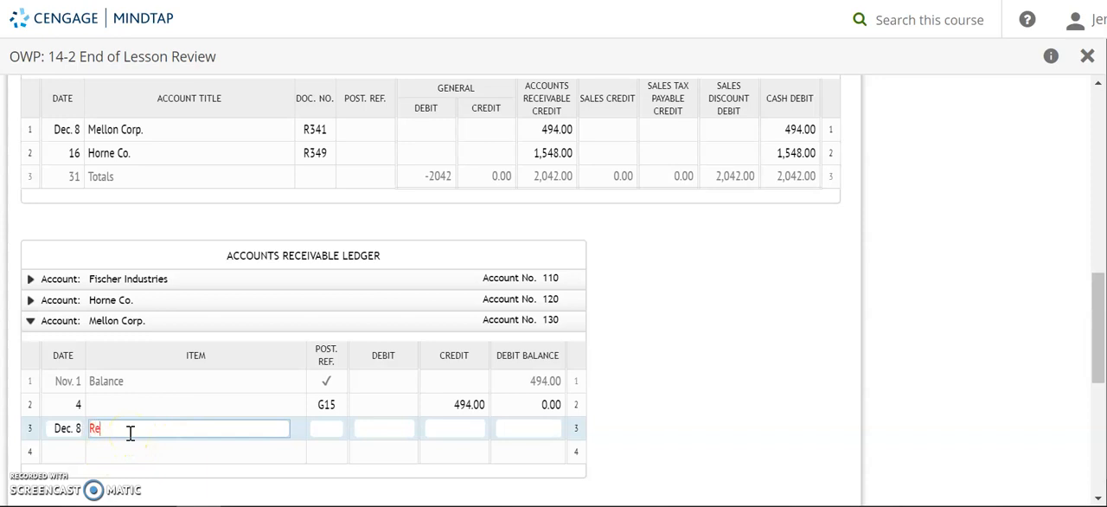
text(open)
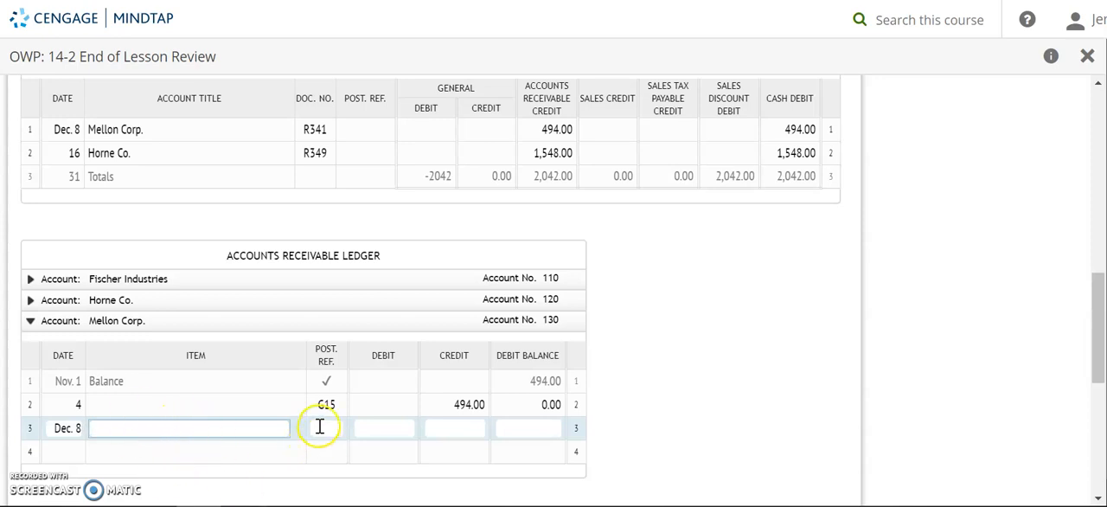
text(G15)
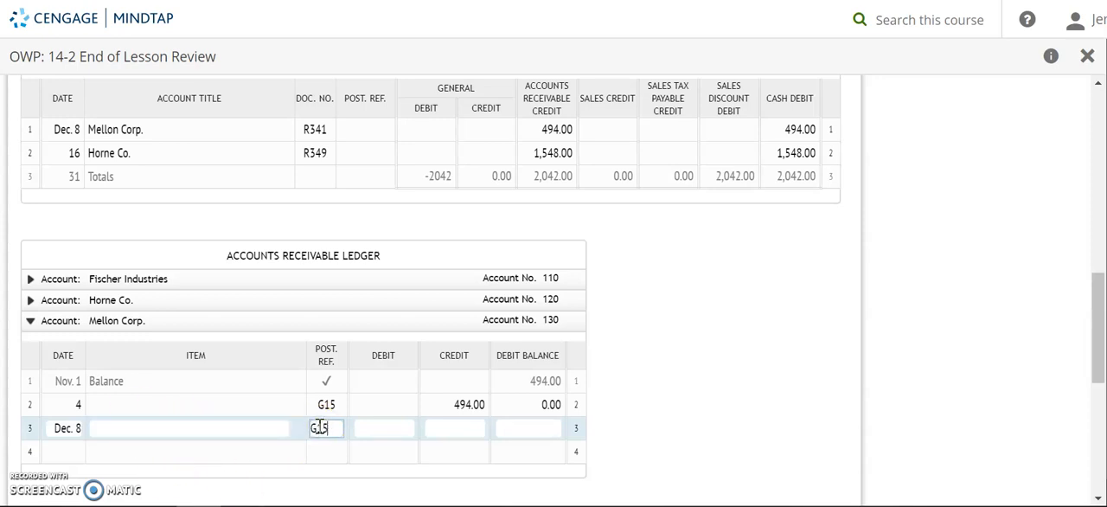
text(494.00)
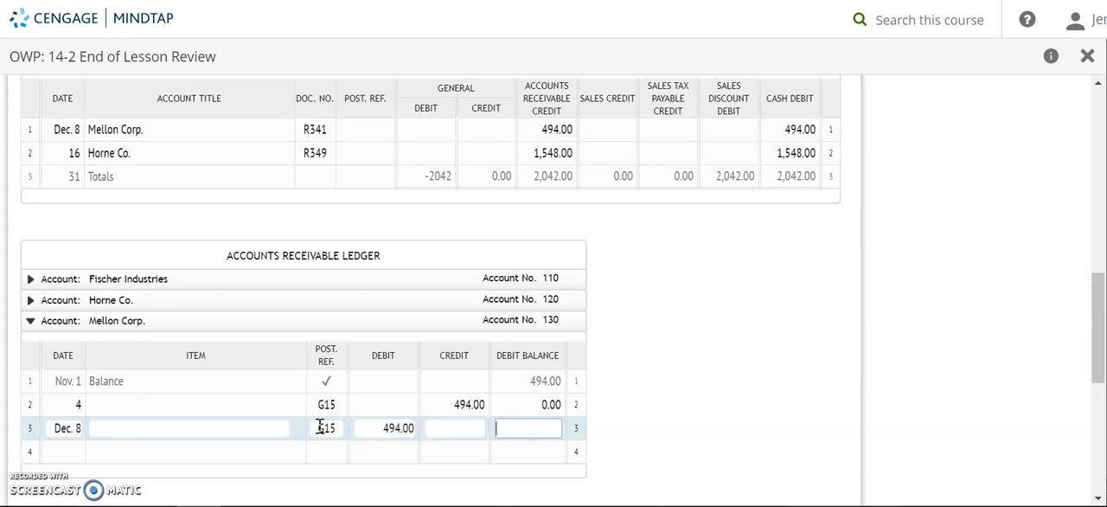
text(494.00)
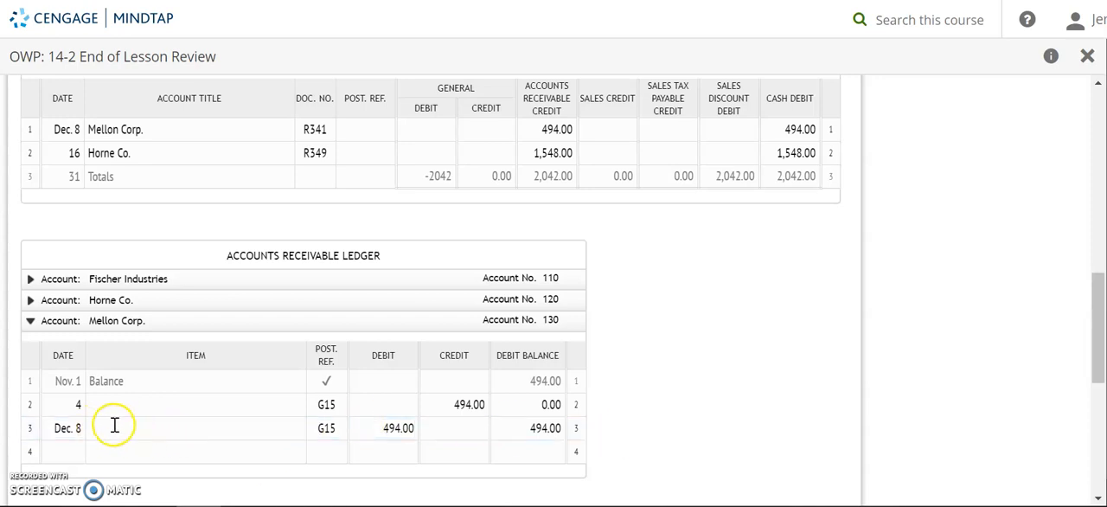
mouse_move(156, 422)
text(1130/130)
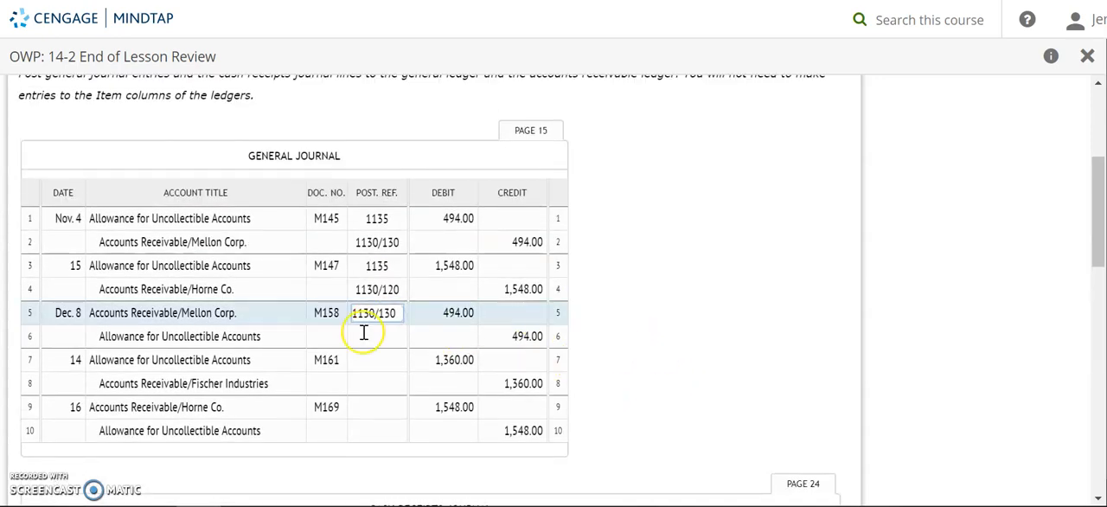
click(377, 335)
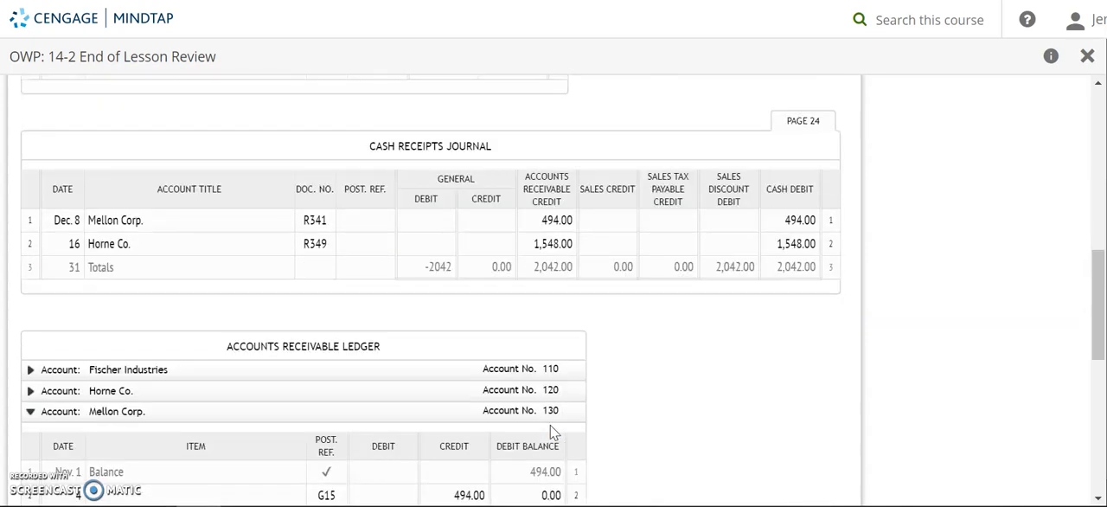
Post Dec. 8, G15, credit 494.00, balance 1,610.47 to Allowance for Uncollectible Accounts; reference 1135 in the journal.
scroll(down, 3)
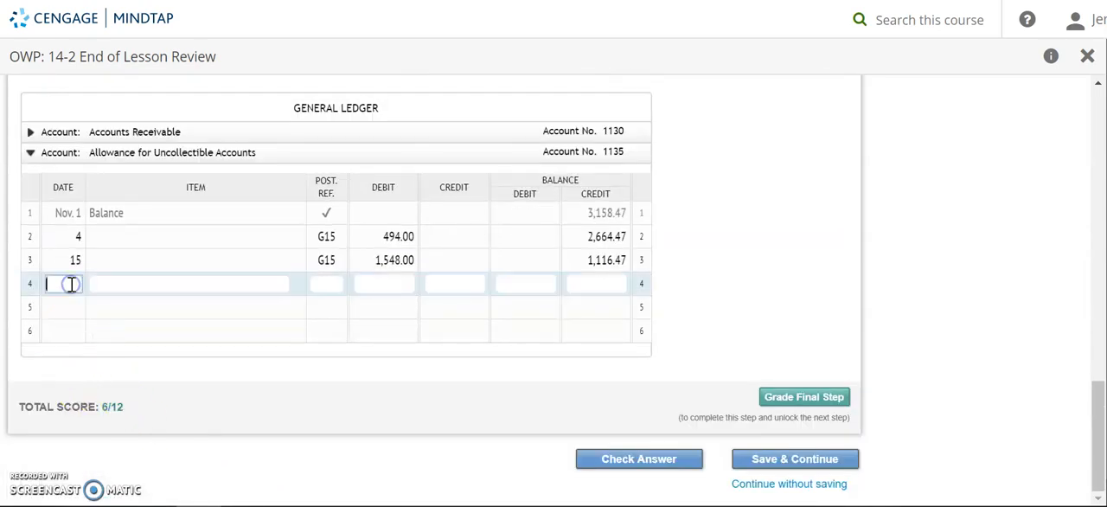
text(Dec. 3)
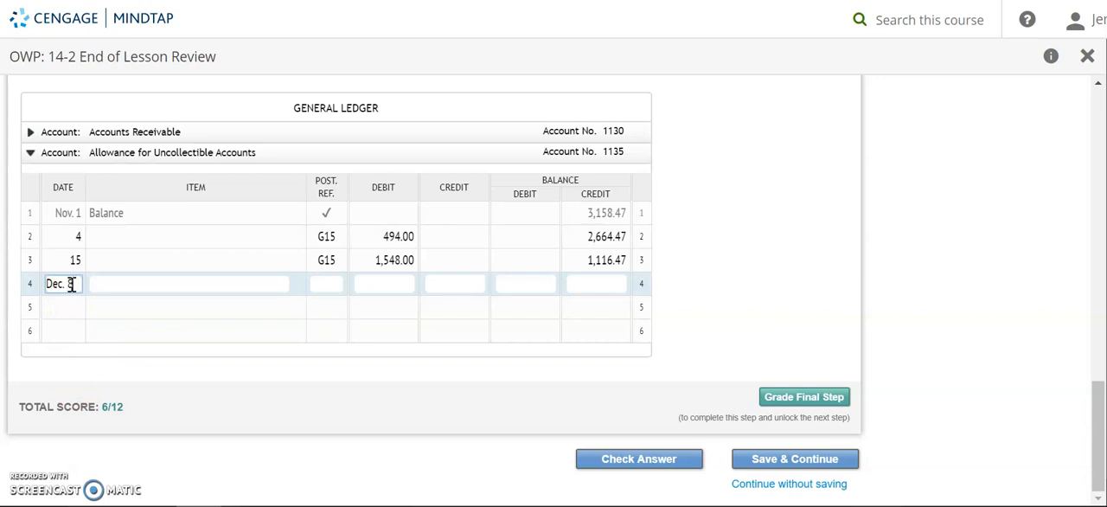
text(G15)
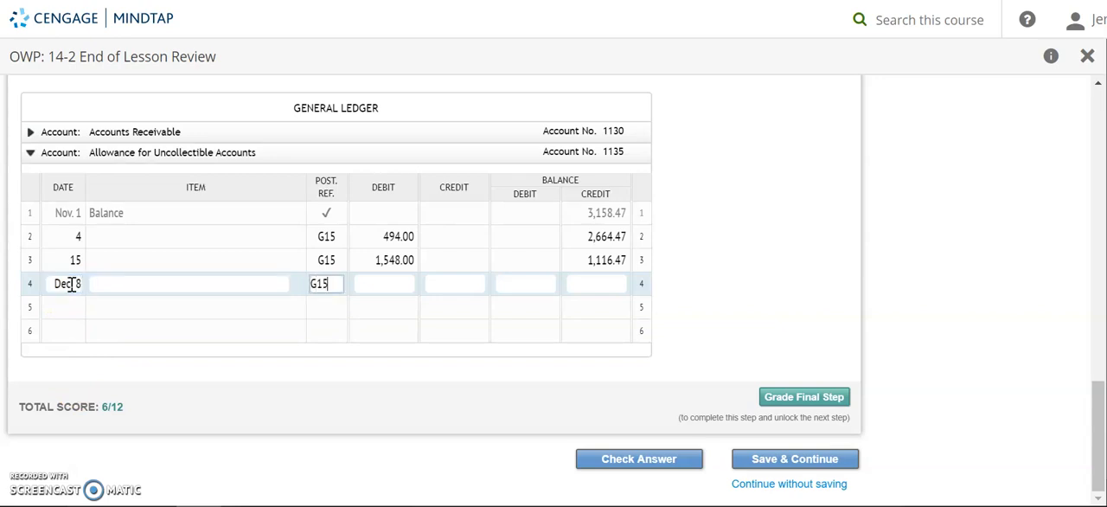
text(4)
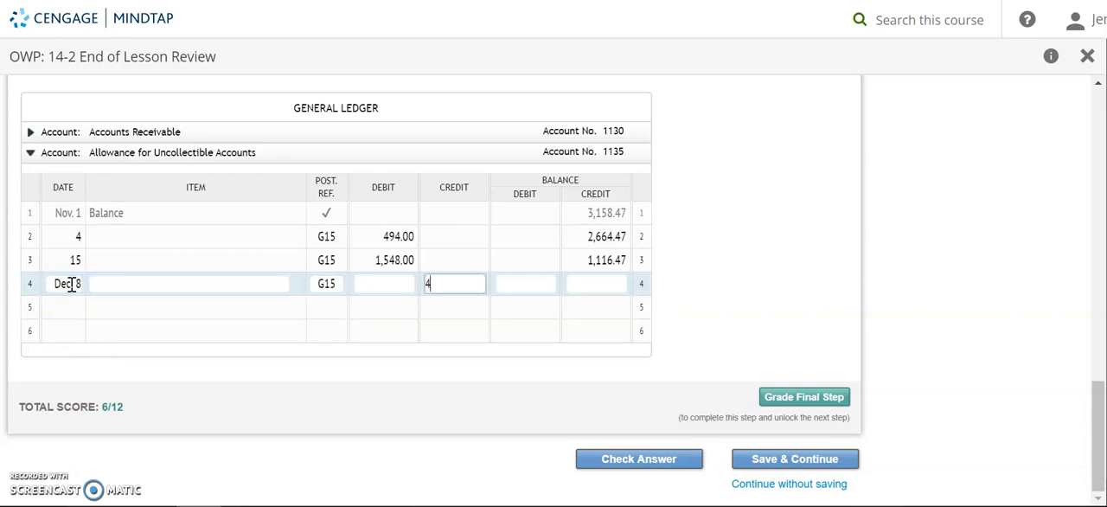
text(94.00)
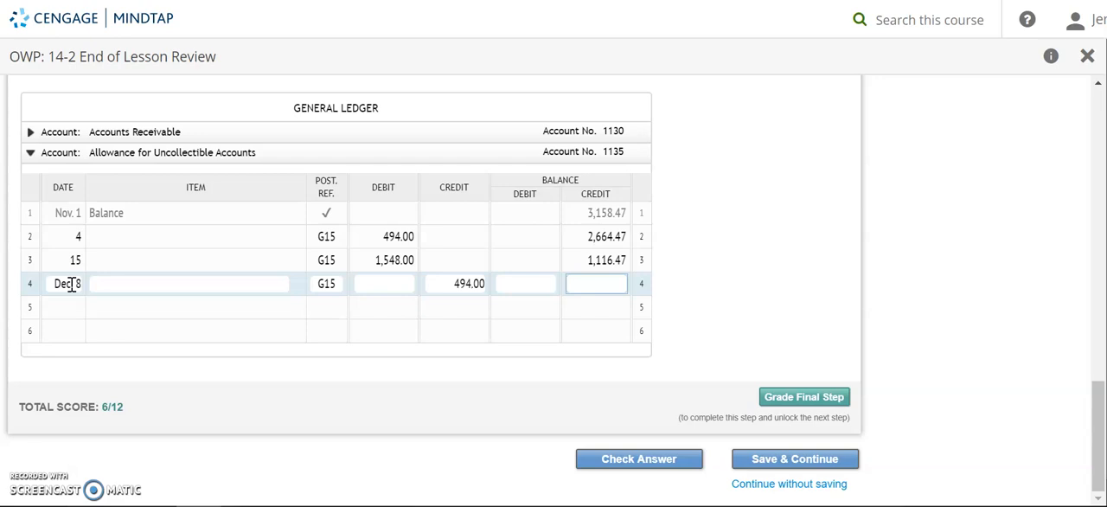
text(16)
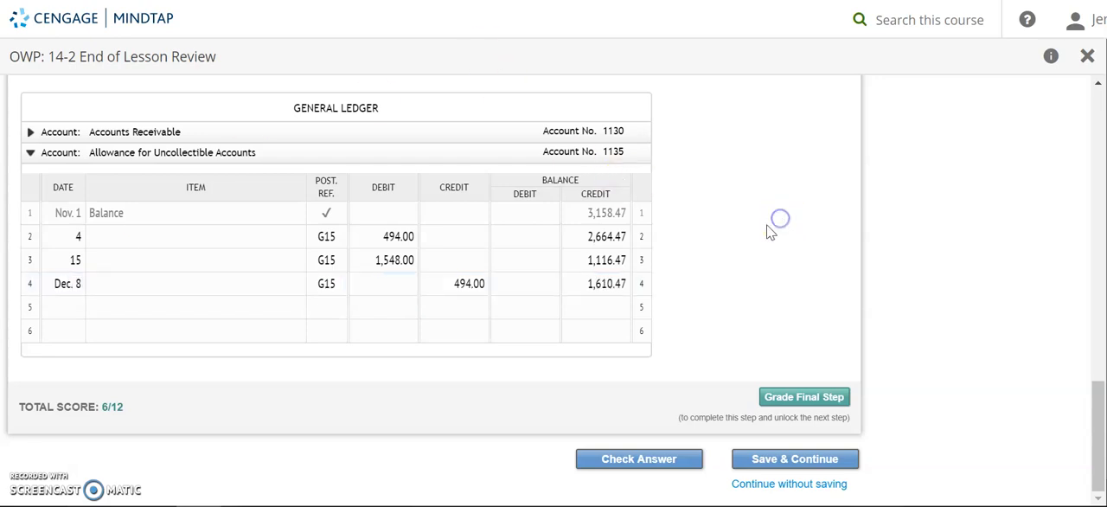
scroll(down, 3)
text(113)
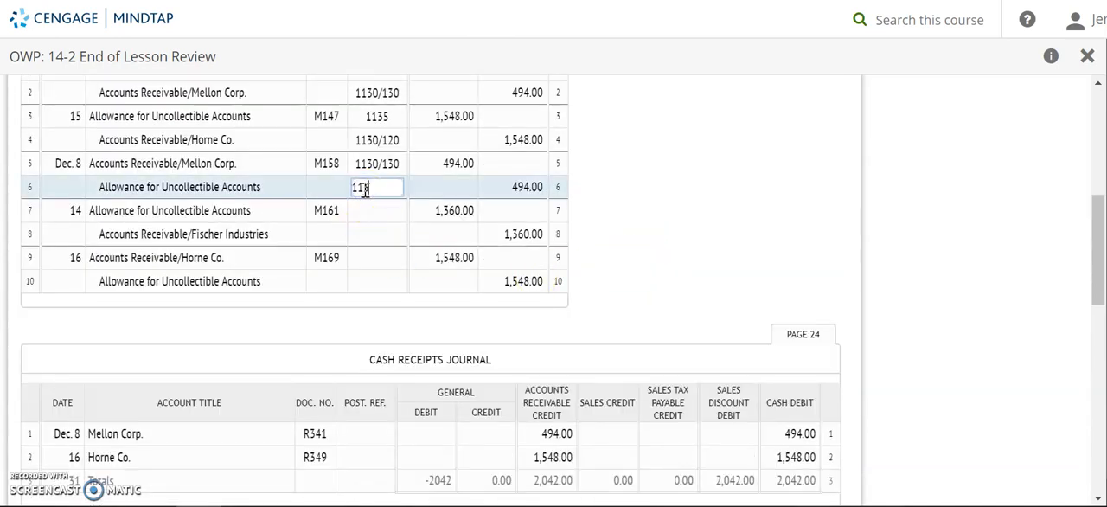
click(377, 211)
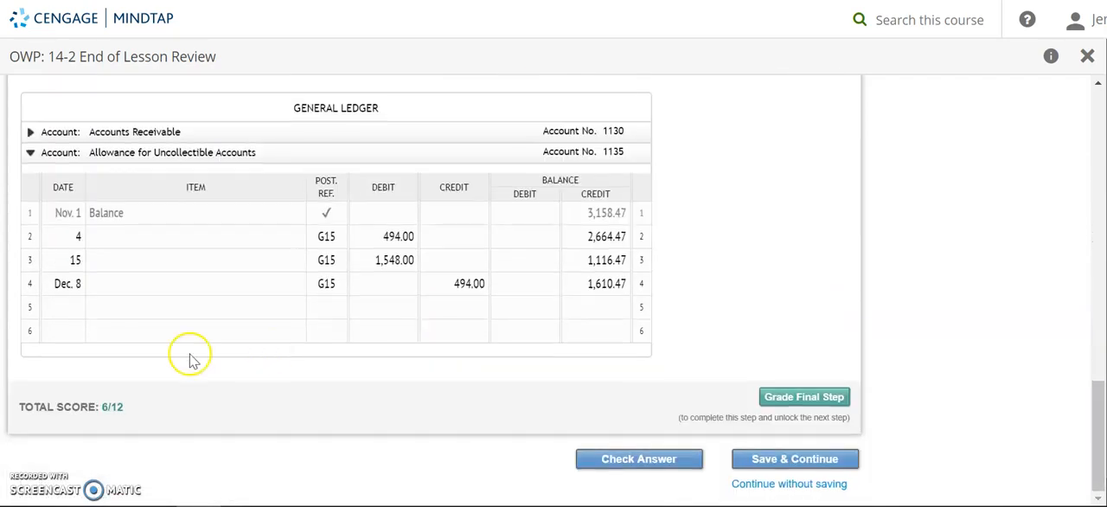
Post Dec. 14, G15, debit 1,360.00, balance 250.47 to the allowance account; journal row 7 references 1135.
scroll(down, 3)
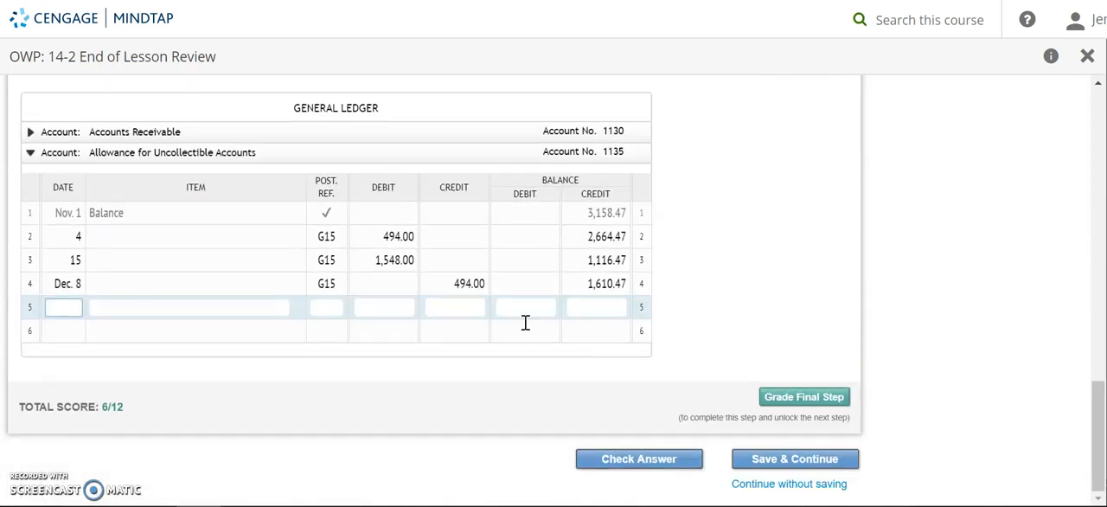
text(G15)
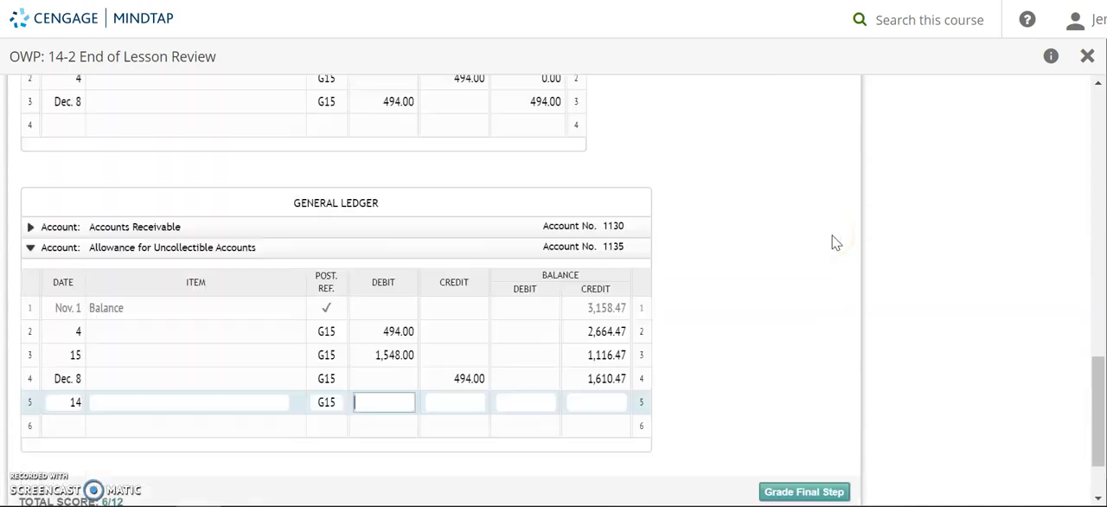
text(1360)
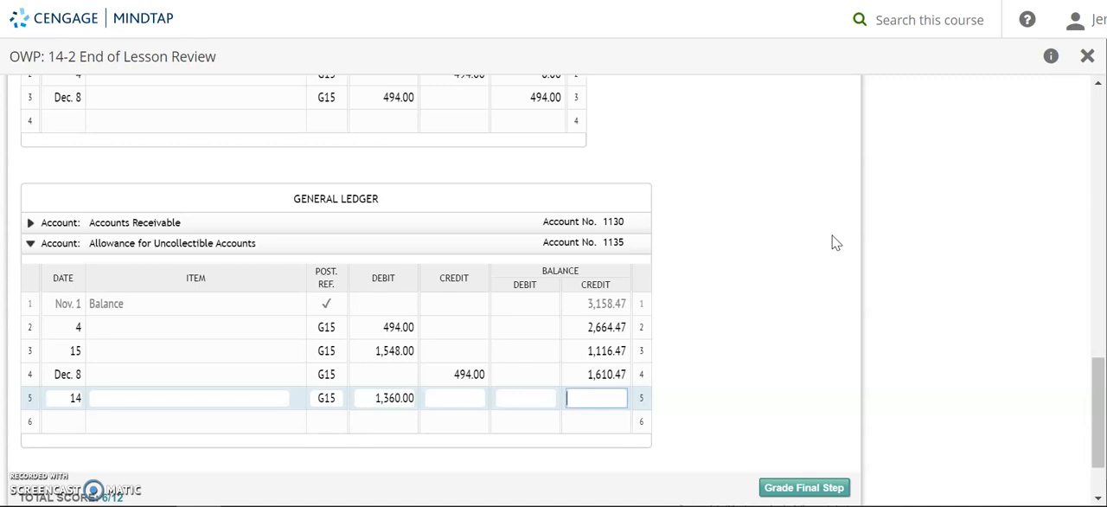
text(250.47)
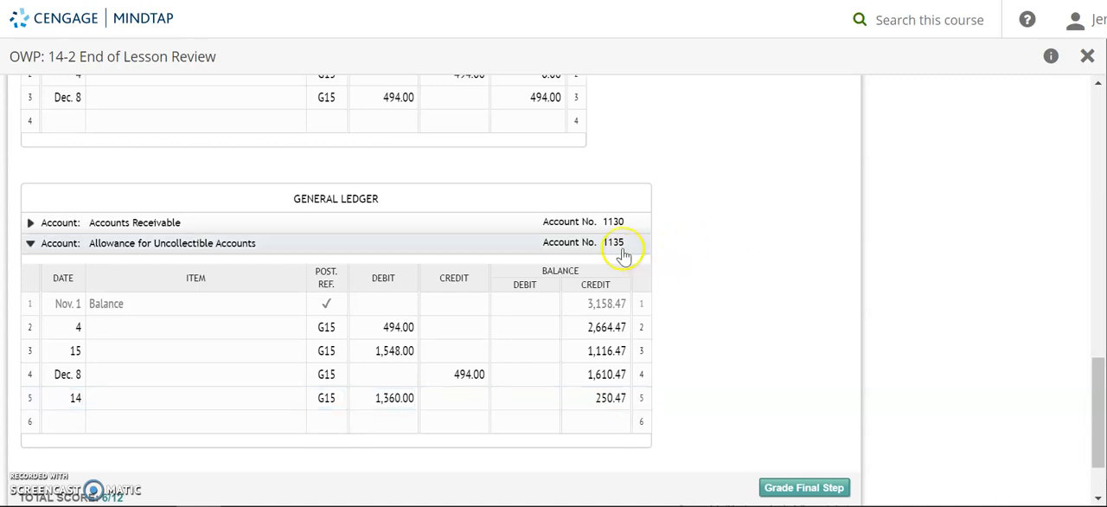
scroll(down, 3)
text(1135)
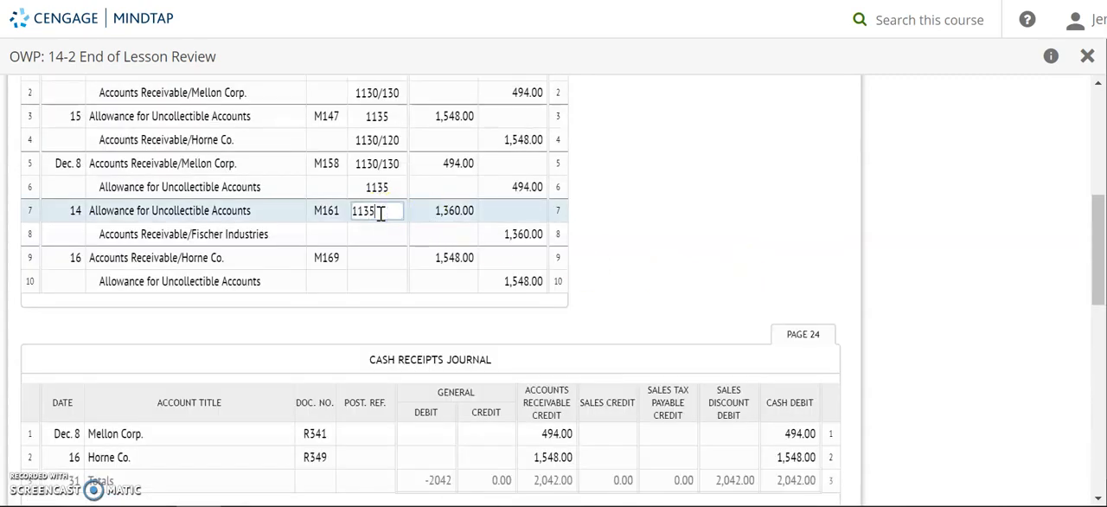
Enter Dec. 14, G15 and a 1,360.00 credit in the Accounts Receivable general ledger account.
click(377, 233)
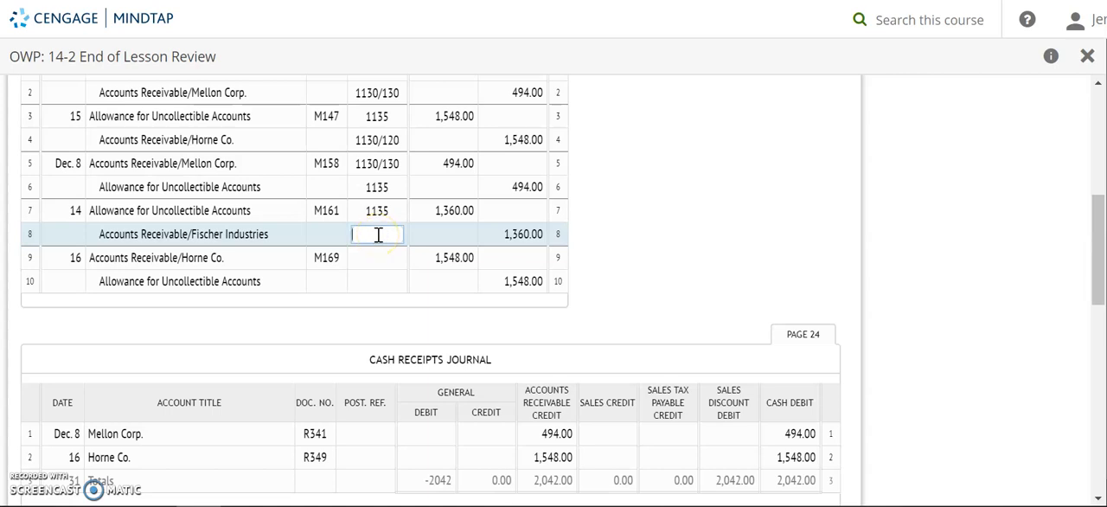
scroll(down, 3)
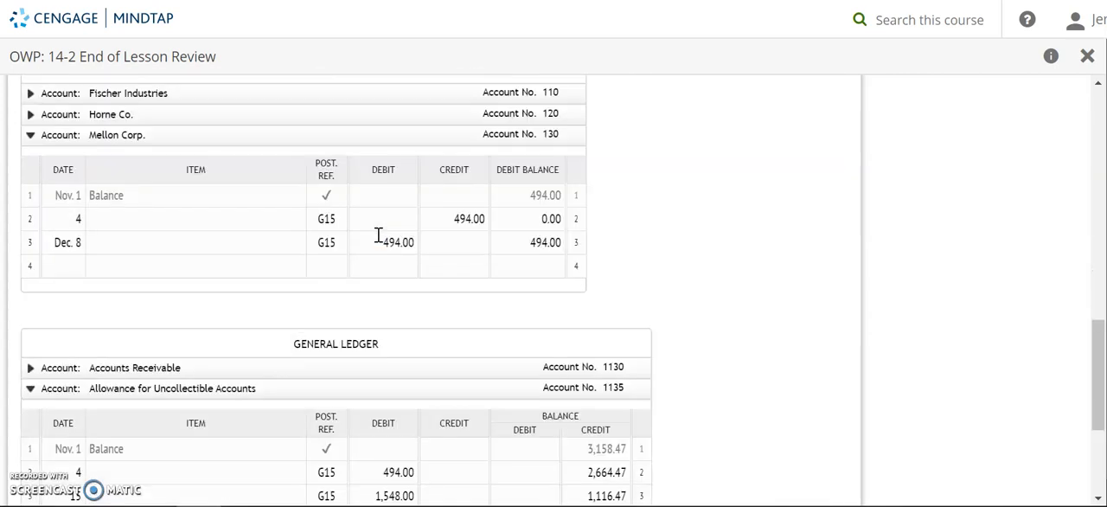
scroll(down, 3)
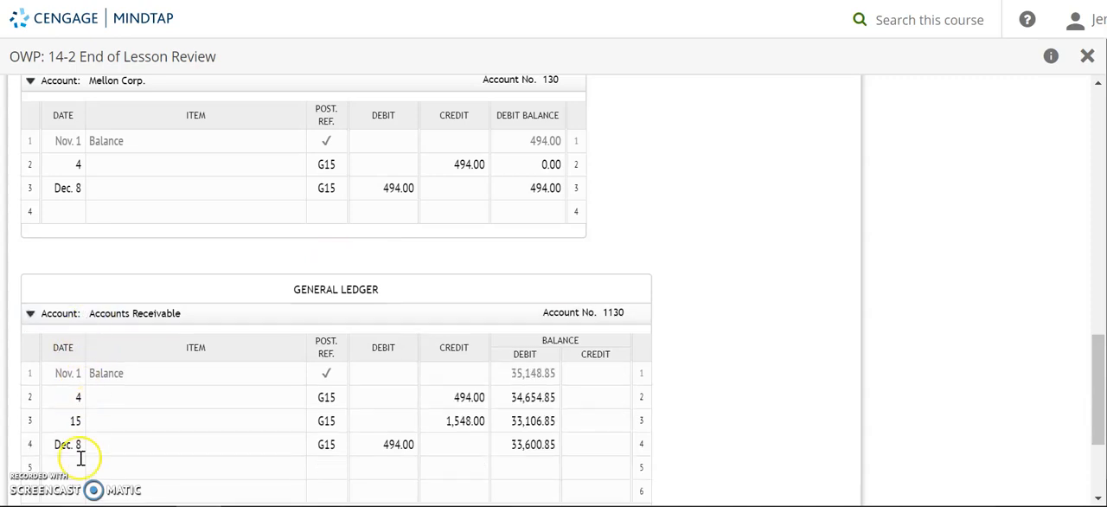
text(14)
text(G15)
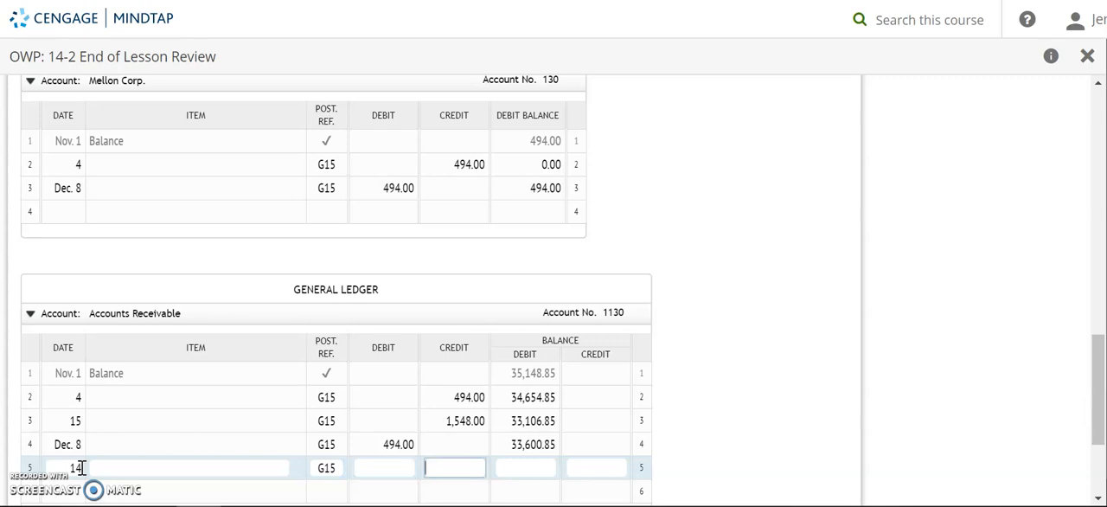
text(1)
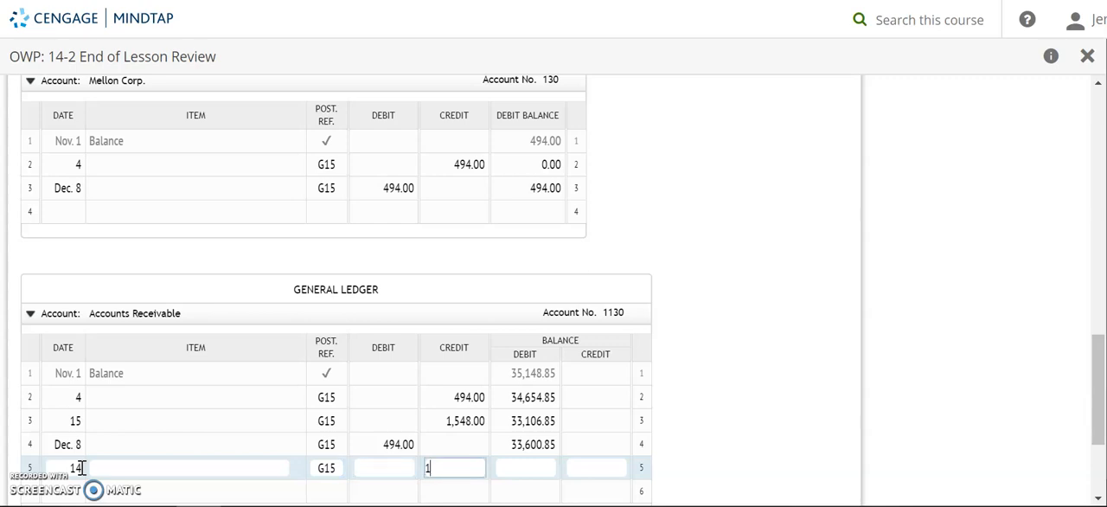
text(1,360.00)
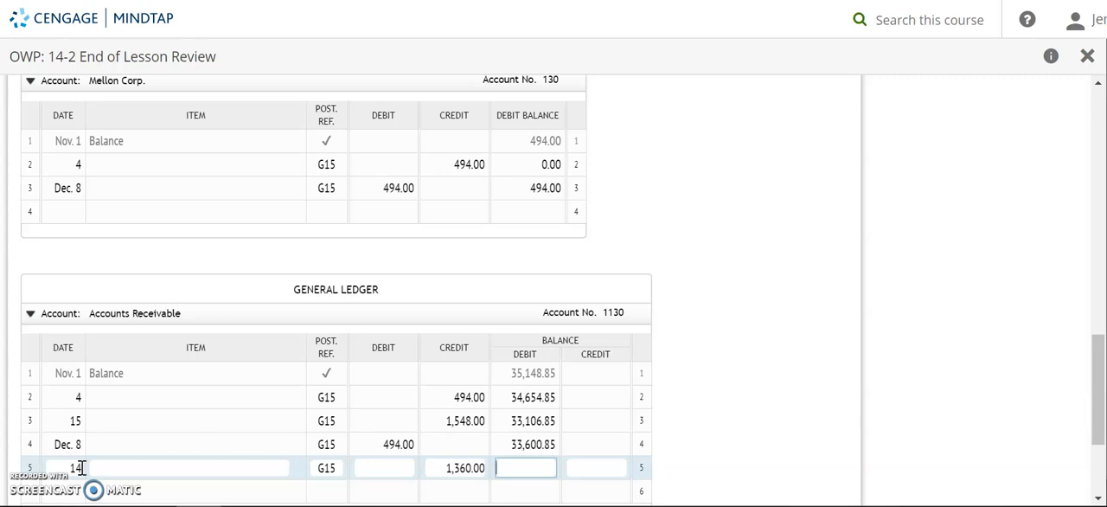
Record the new Accounts Receivable balance and begin journal line 8's reference with 1130/.
text(3)
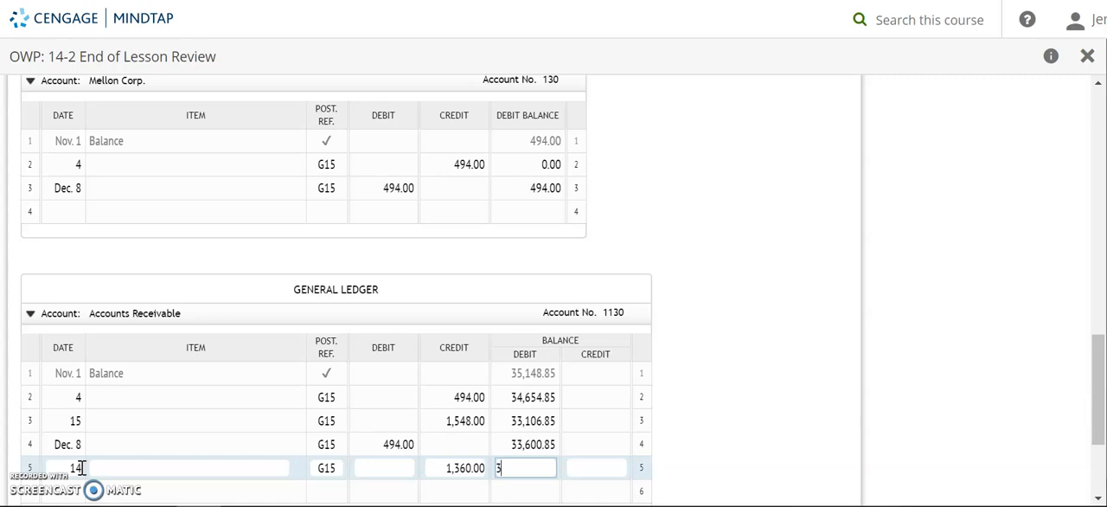
text(2240)
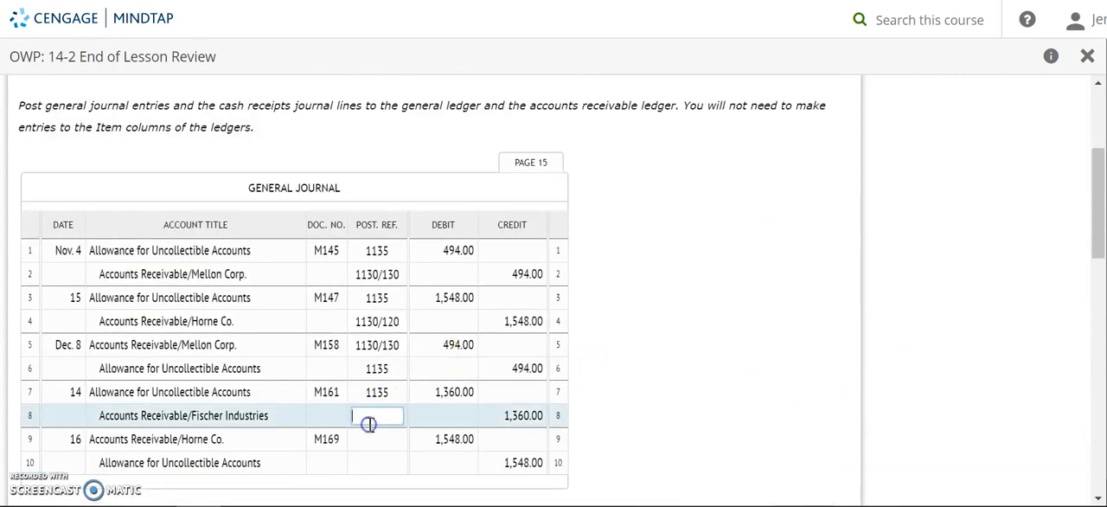
text(1130/)
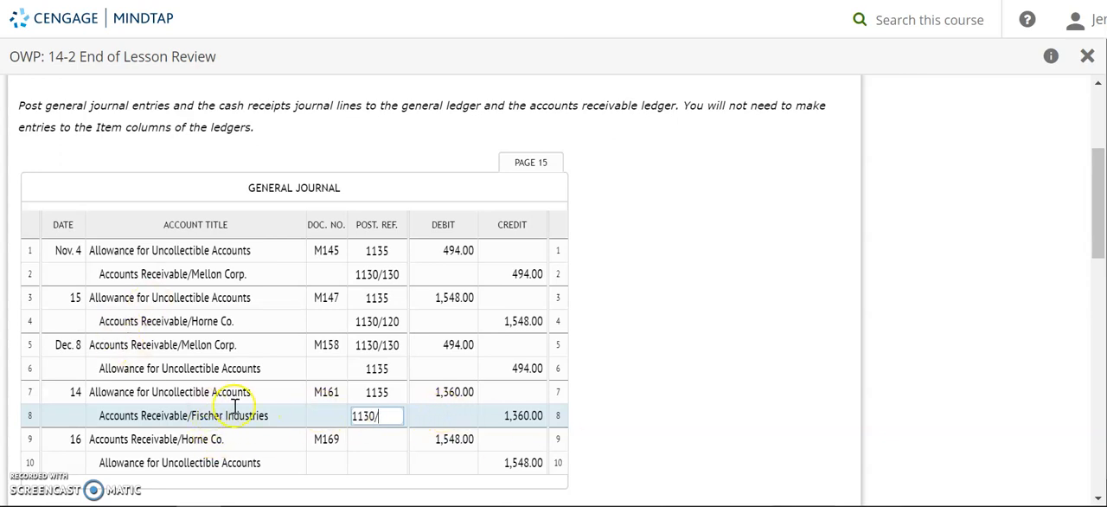
Post Dec. 14, G15, credit 1,360.00, balance 0.00 to Fischer Industries and finish line 8's reference 1130/110.
scroll(down, 3)
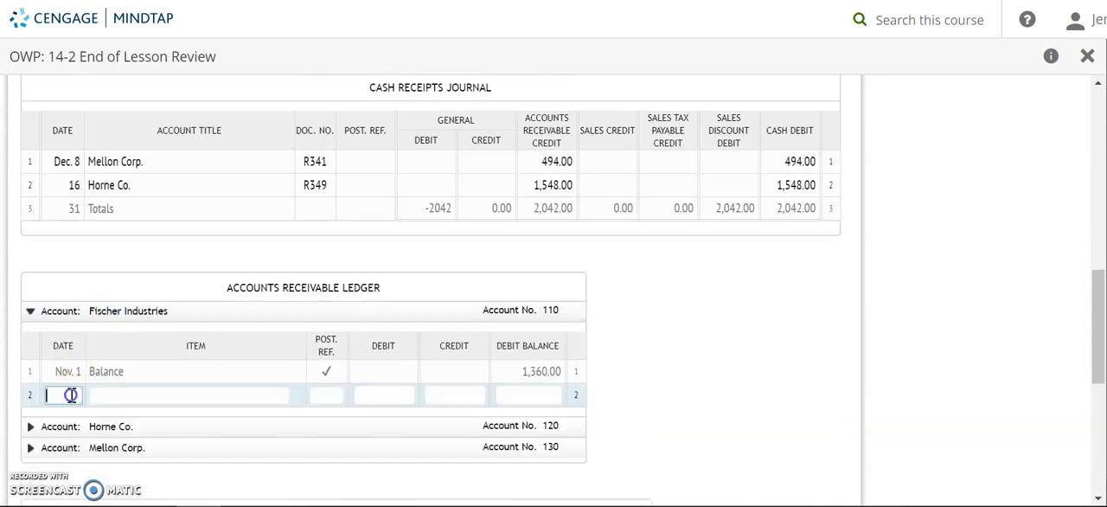
text(De)
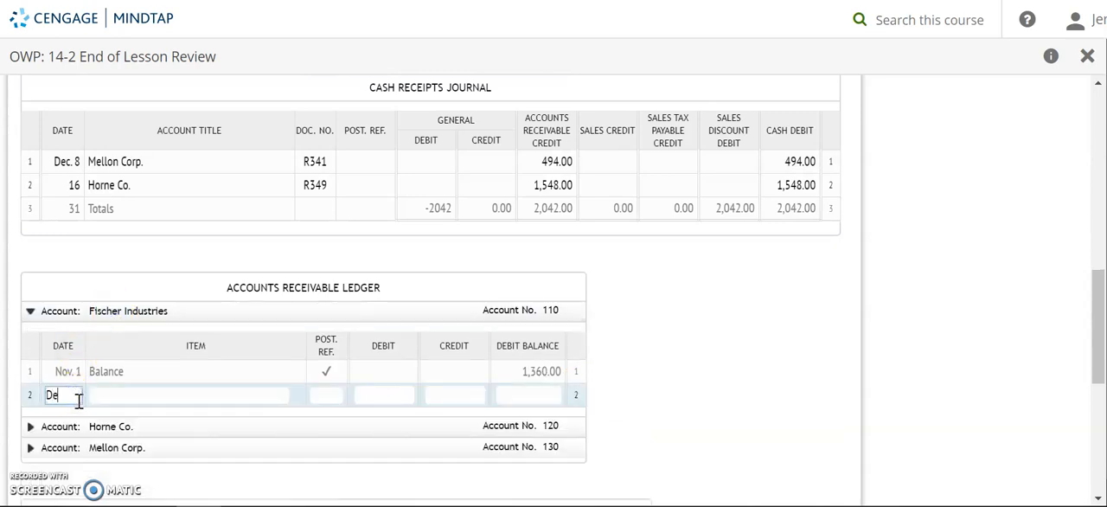
text(Dec. 14)
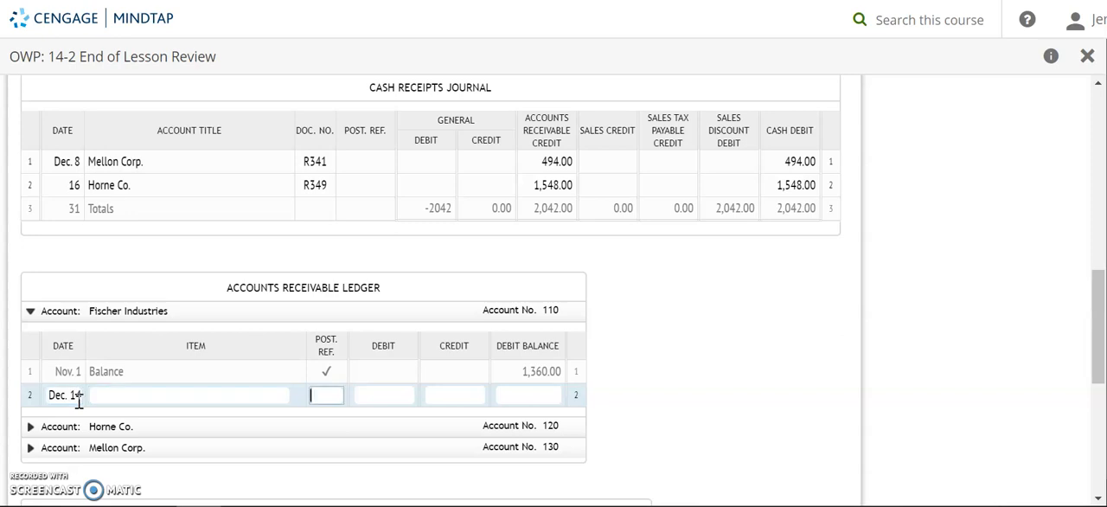
text(G15)
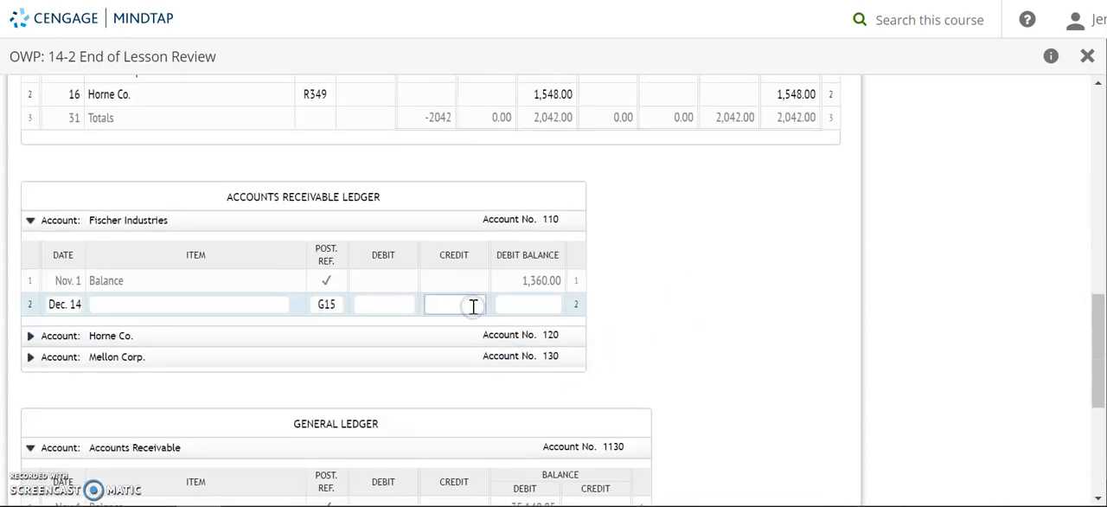
text(1,360.00)
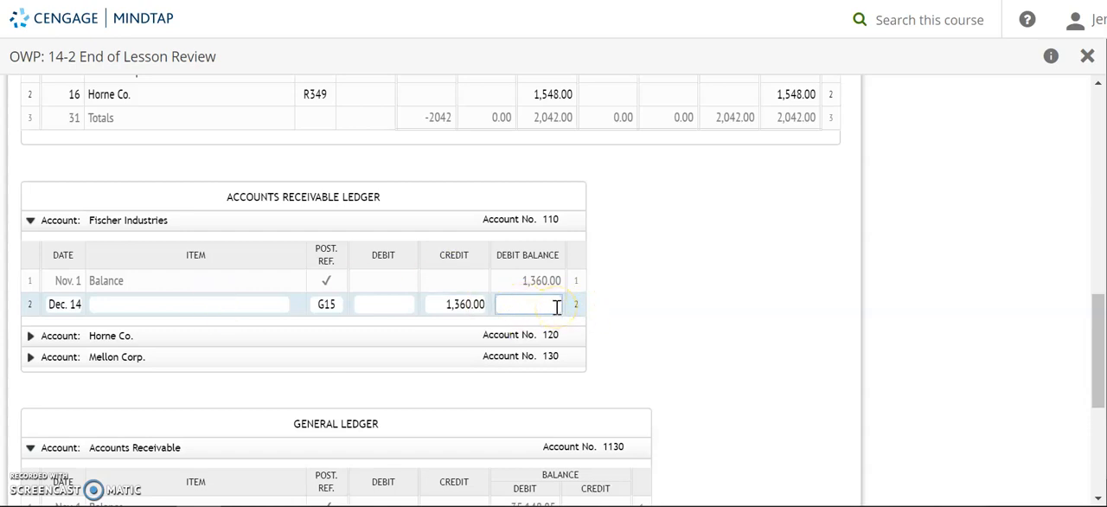
text(0.00)
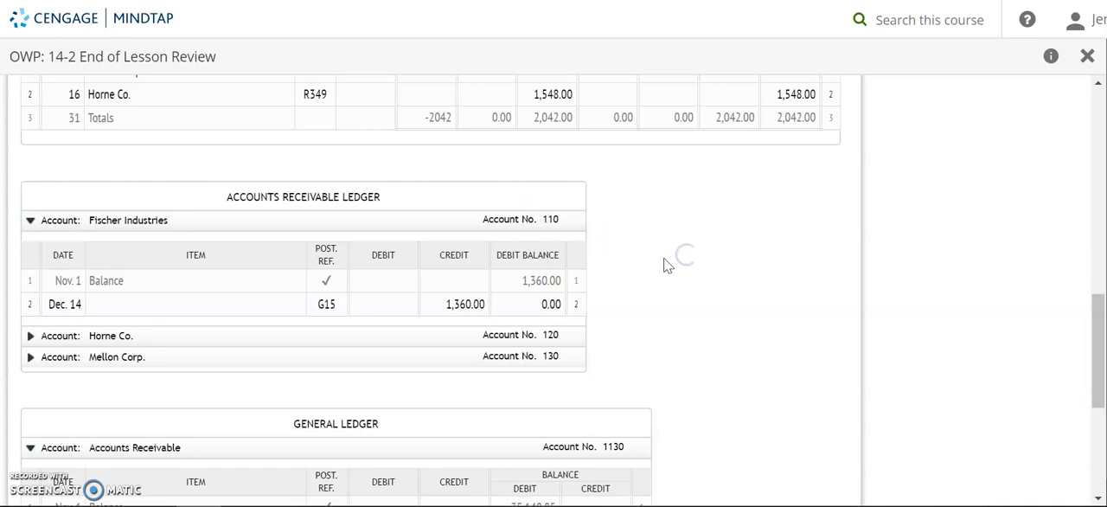
scroll(down, 3)
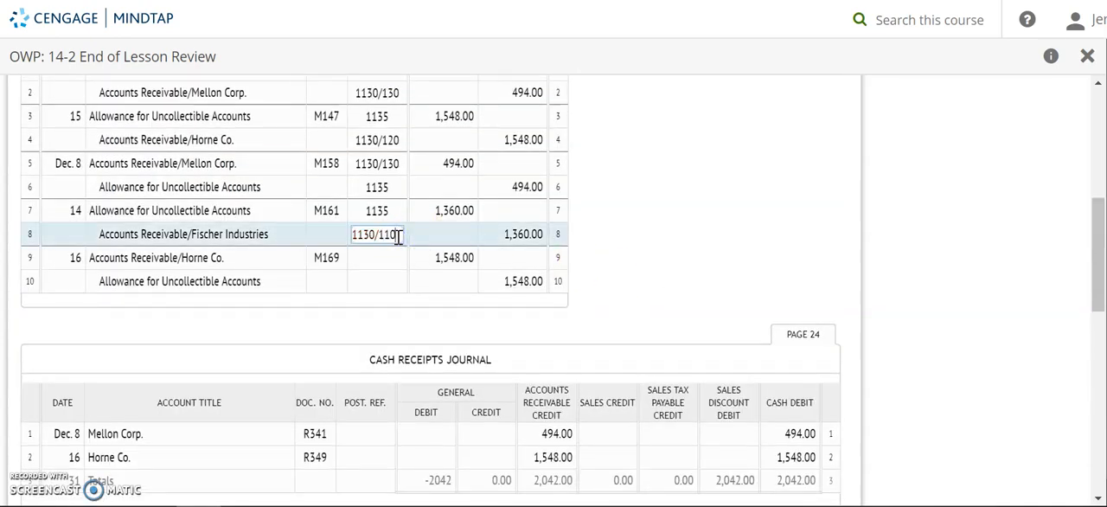
click(377, 256)
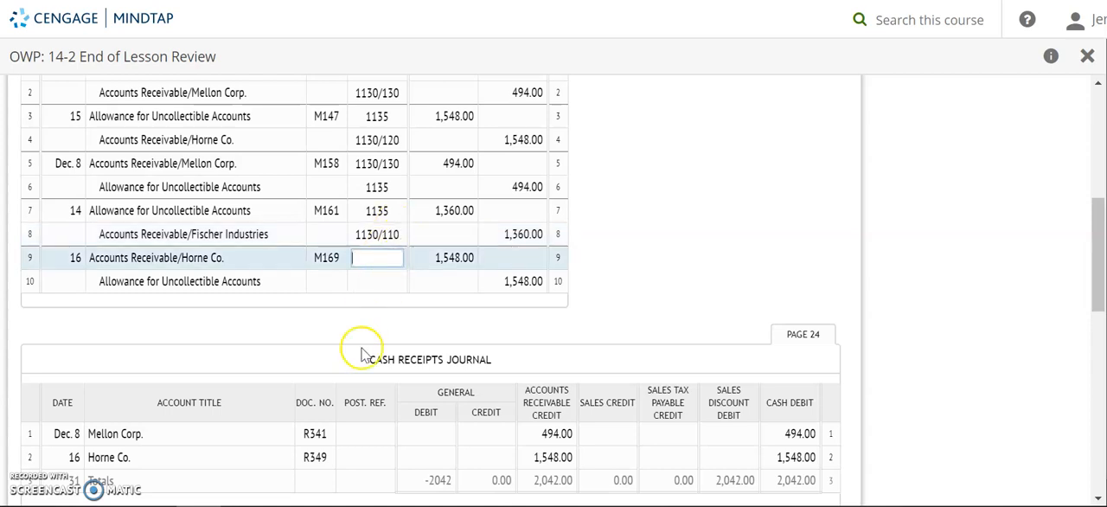
mouse_move(327, 440)
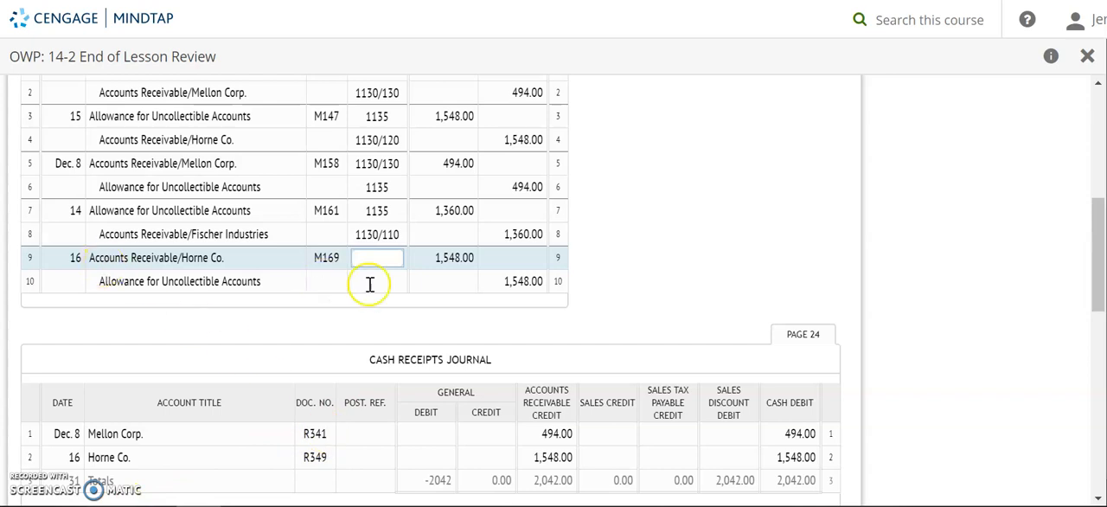
mouse_move(535, 301)
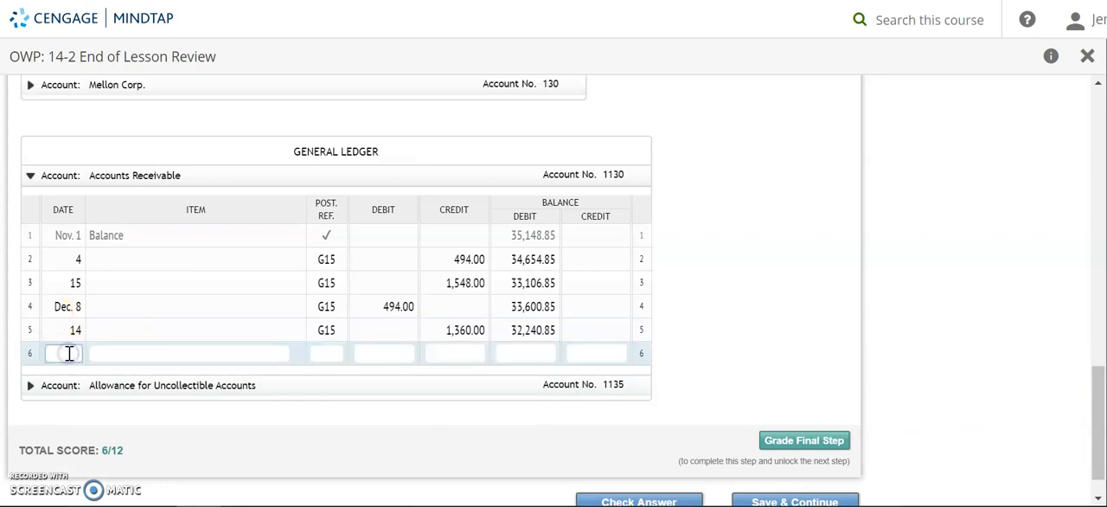
Enter Dec. 16, G15, debit 1,548.00 and the new balance in the Accounts Receivable general ledger row 6.
text(16)
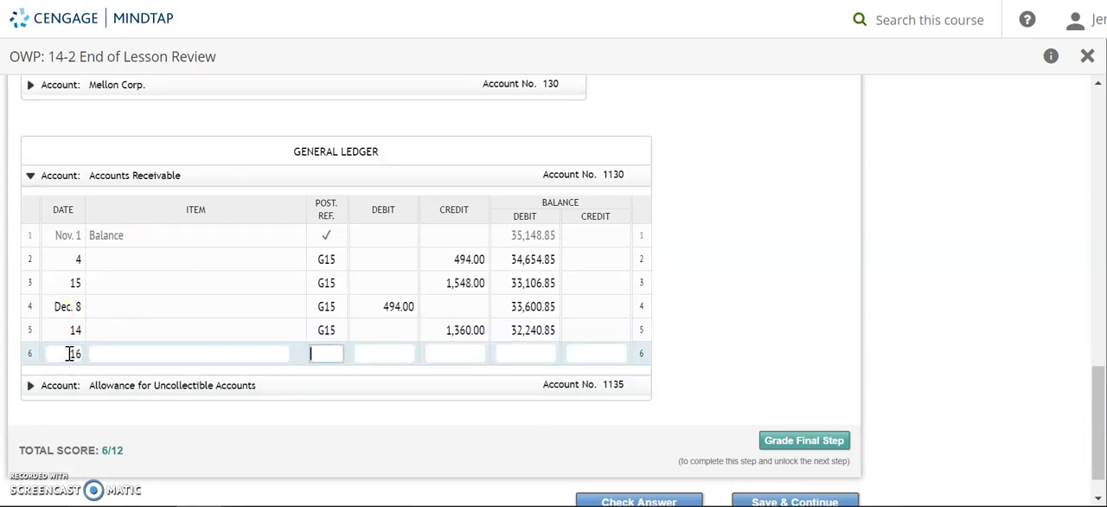
text(G15)
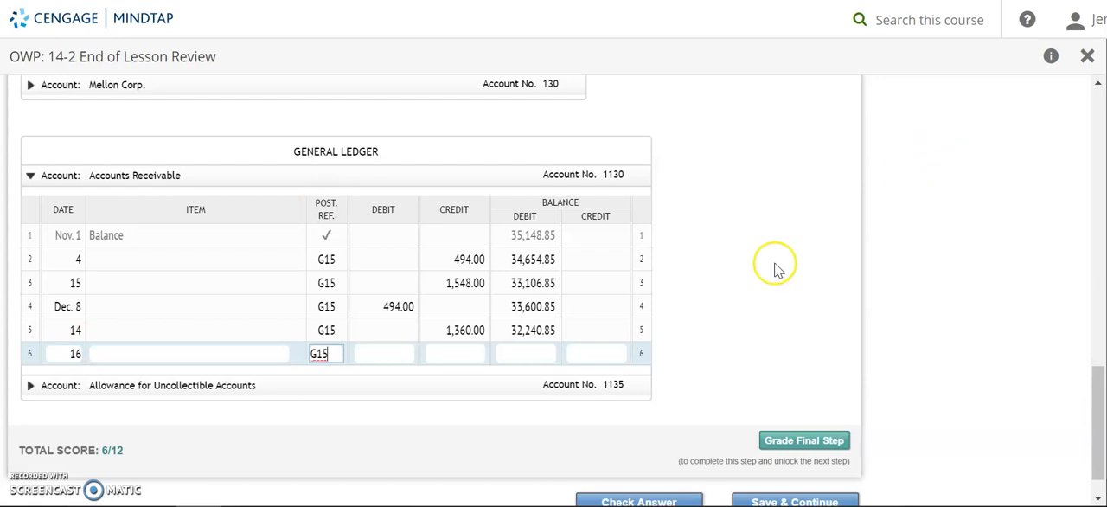
scroll(down, 3)
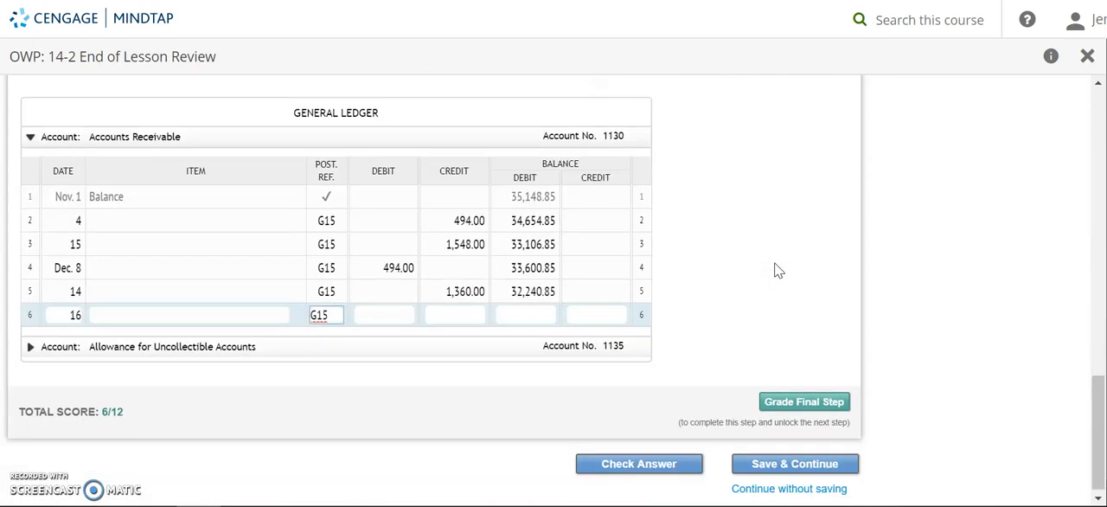
text(1548)
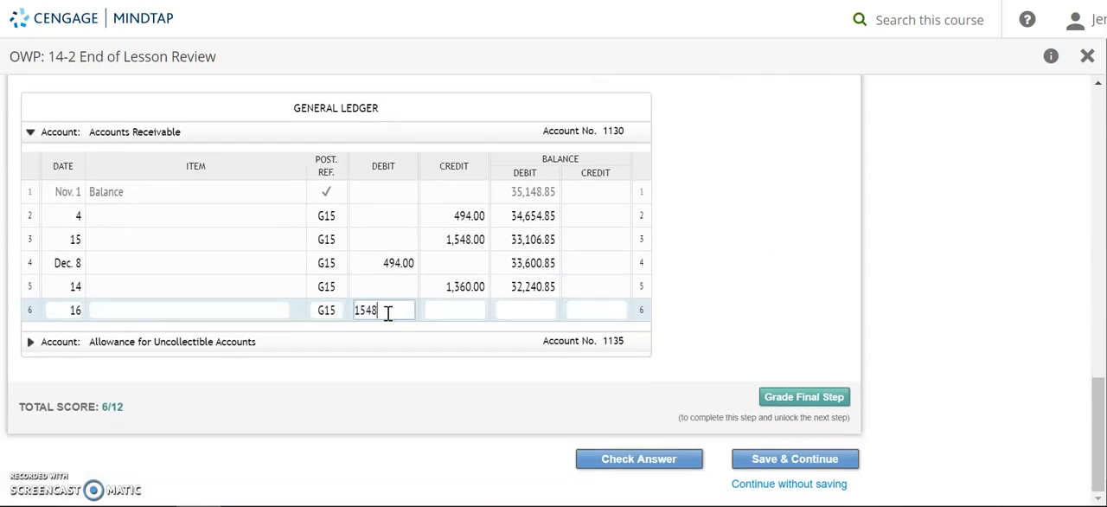
key(Tab)
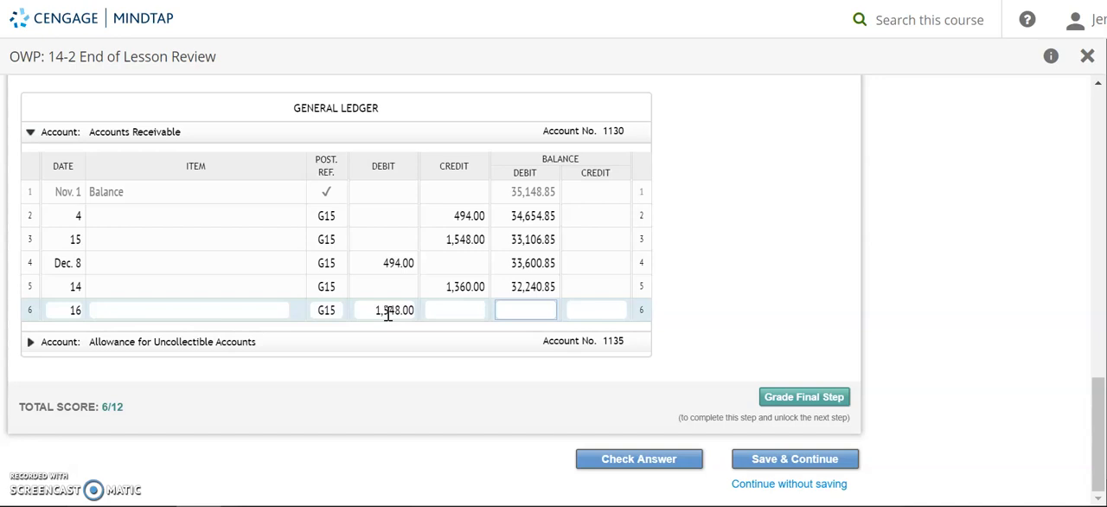
text(3378)
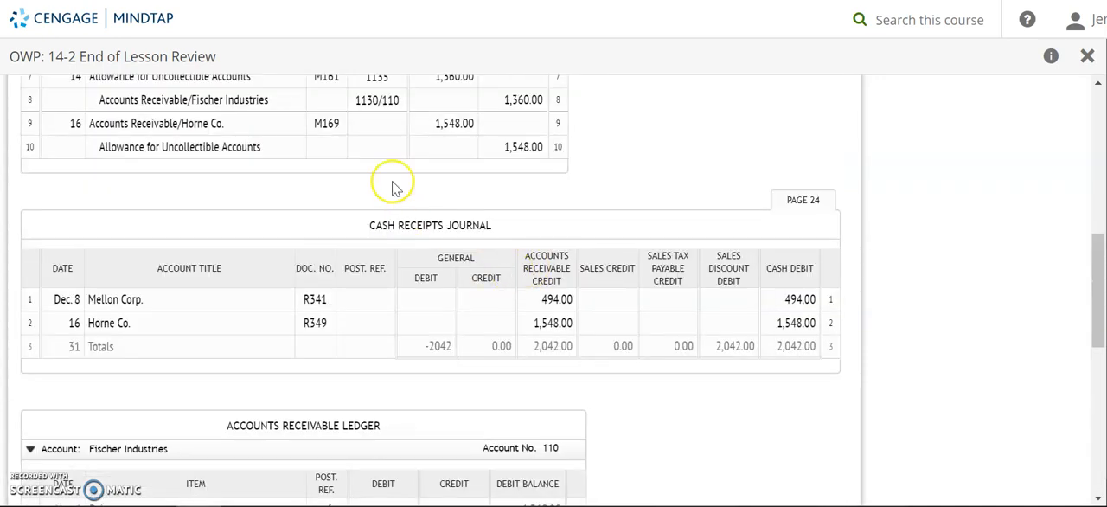
Fill Horne Co.'s ledger row with G15 and 1,548.00 and complete journal row 9's reference 1130/120.
text(1130/)
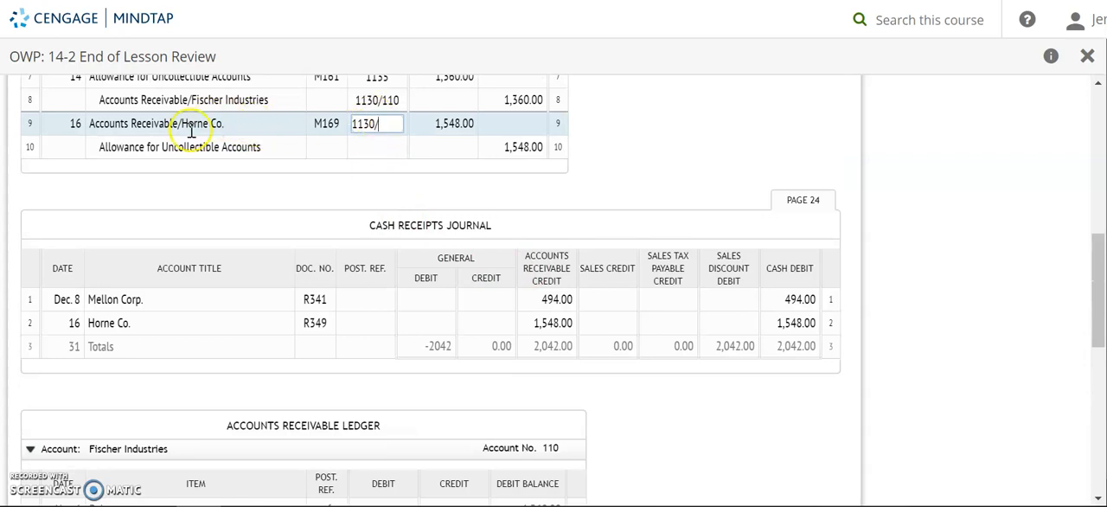
mouse_move(651, 294)
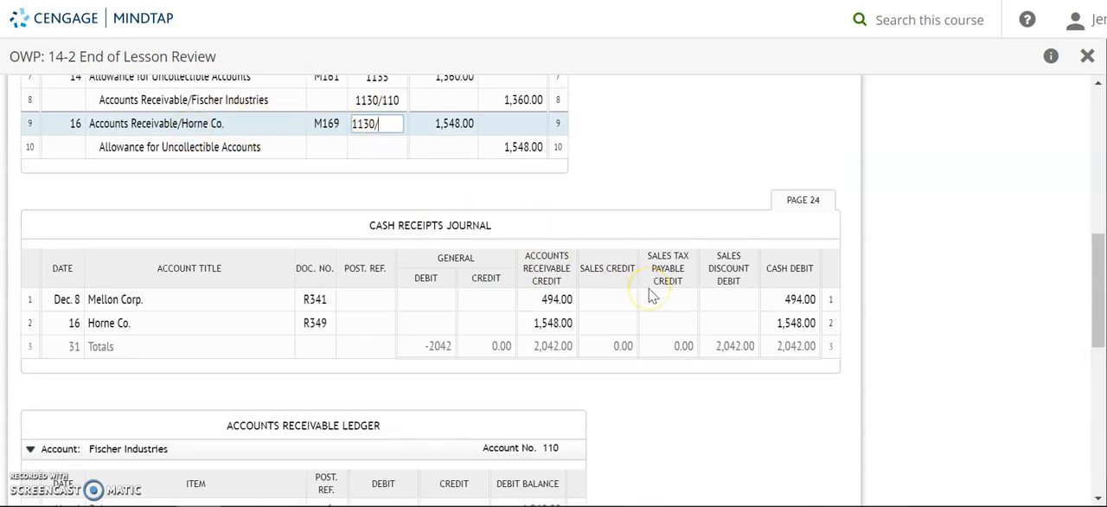
scroll(down, 3)
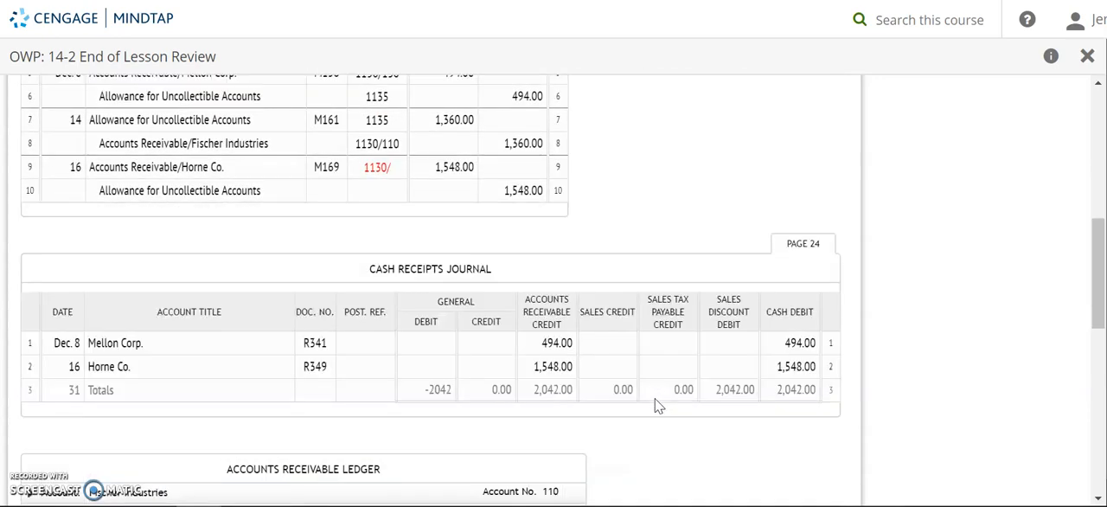
scroll(down, 3)
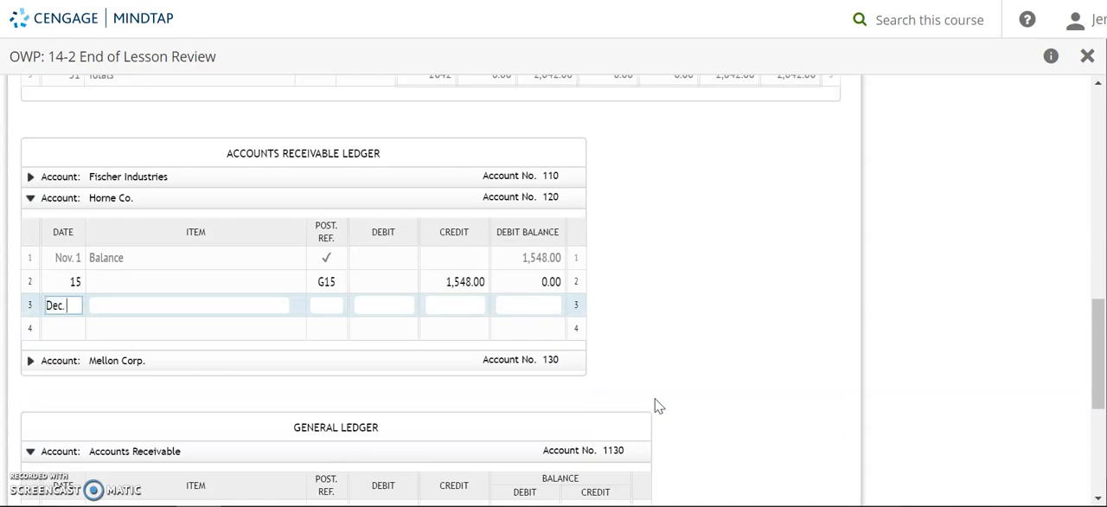
text(G)
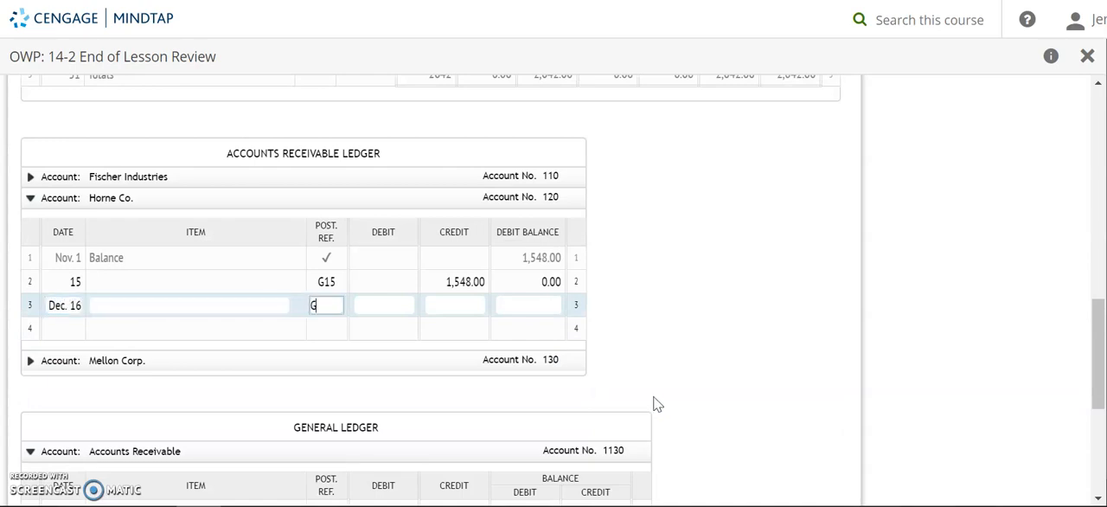
text(15)
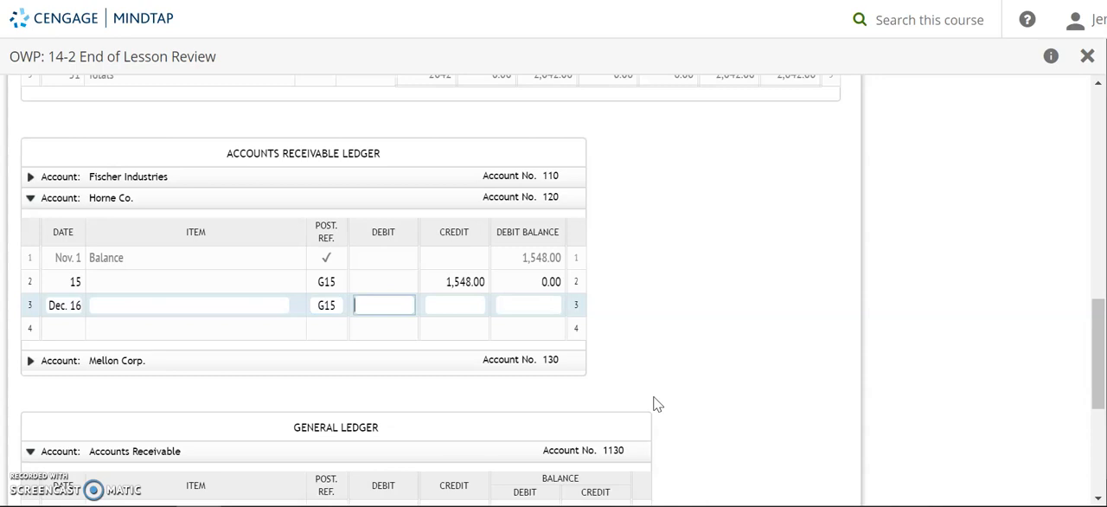
text(1548)
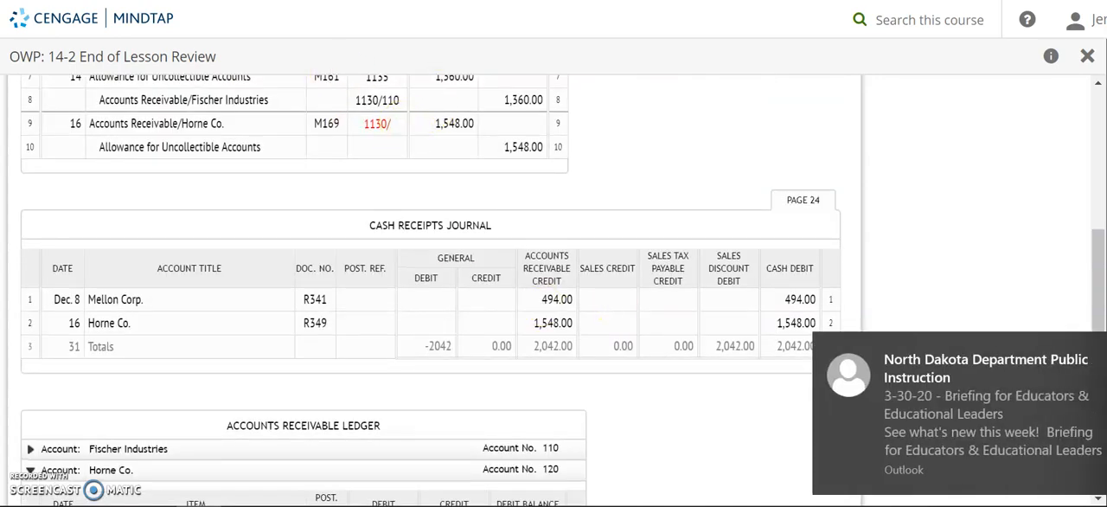
click(375, 123)
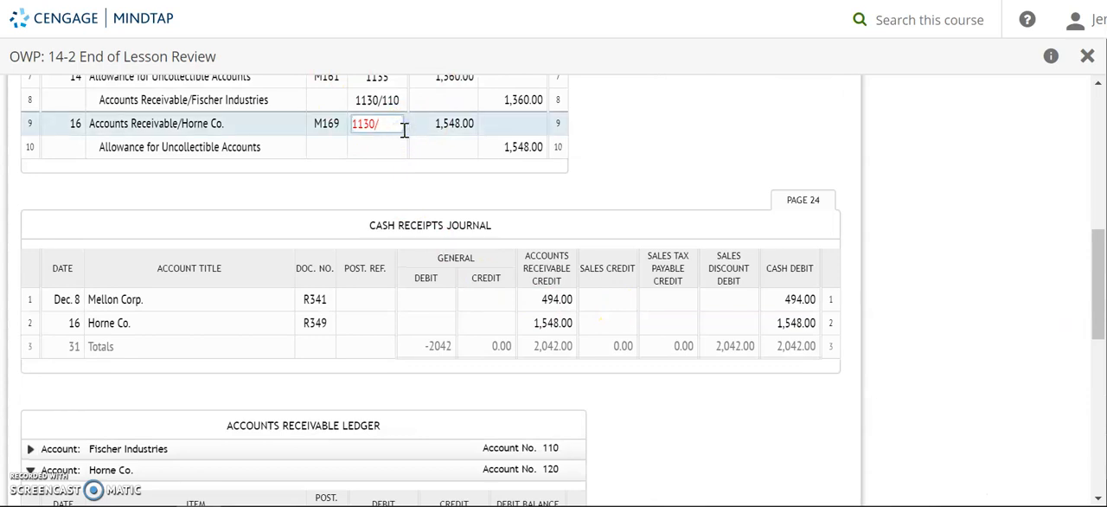
text(120)
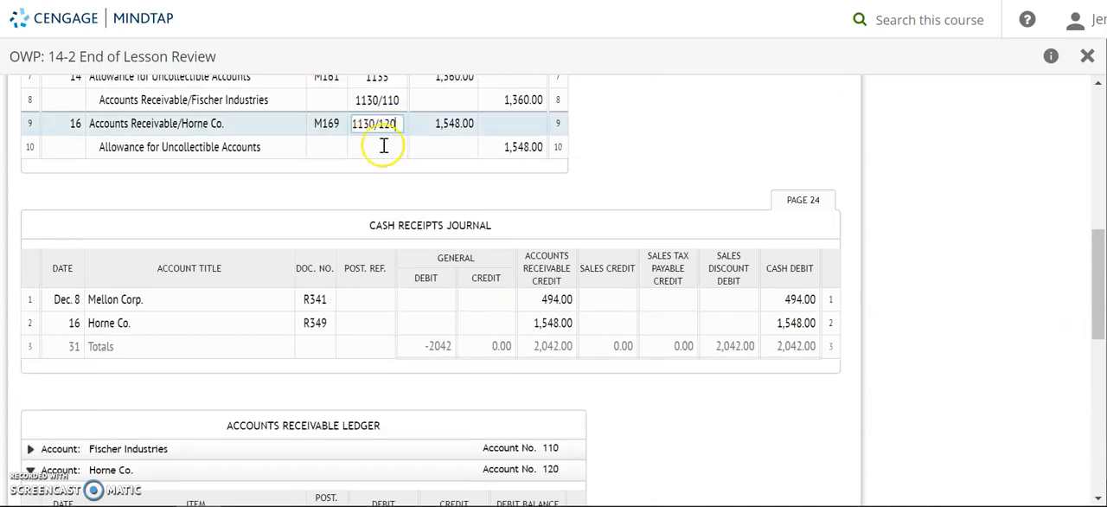
Post the Dec. 16 G15 credit of 1,548.00 to Allowance for Uncollectible Accounts for a 1,798.47 balance.
click(378, 145)
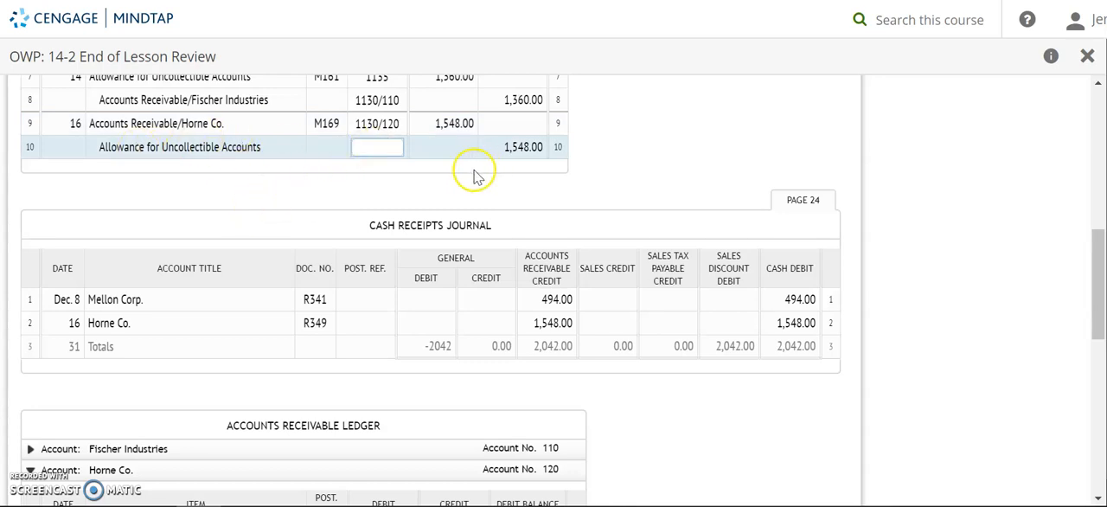
mouse_move(488, 308)
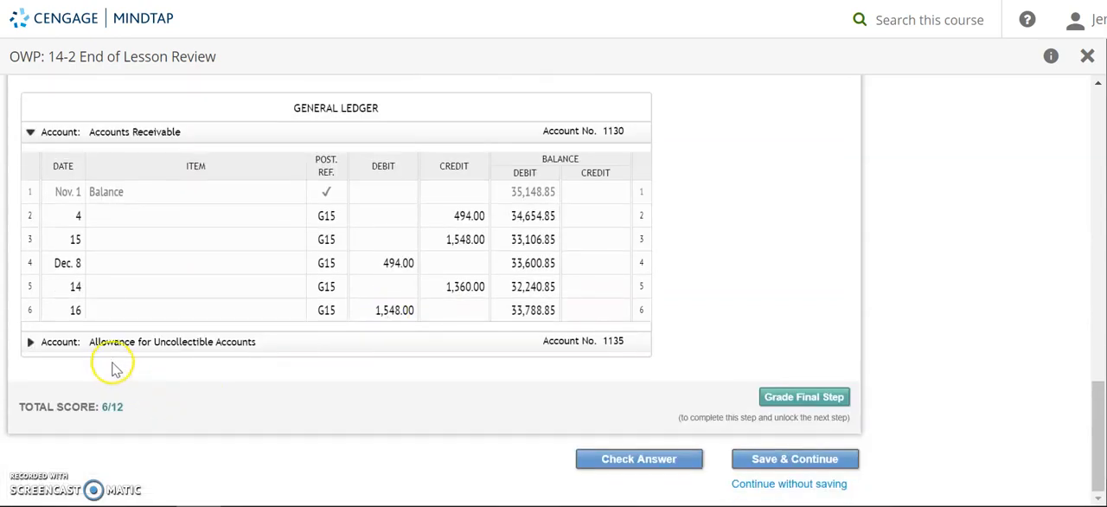
click(31, 341)
text(1548)
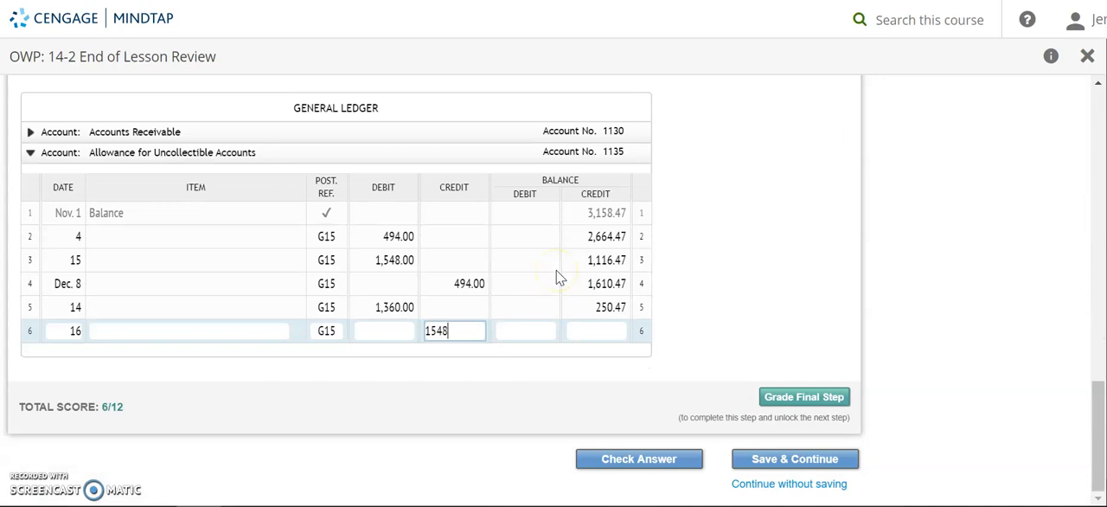
click(595, 331)
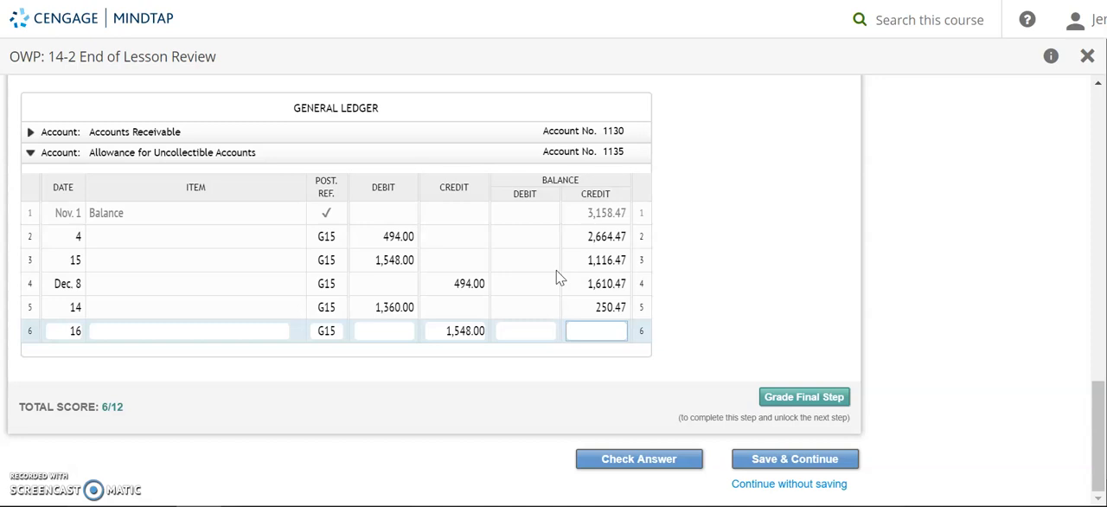
text(17)
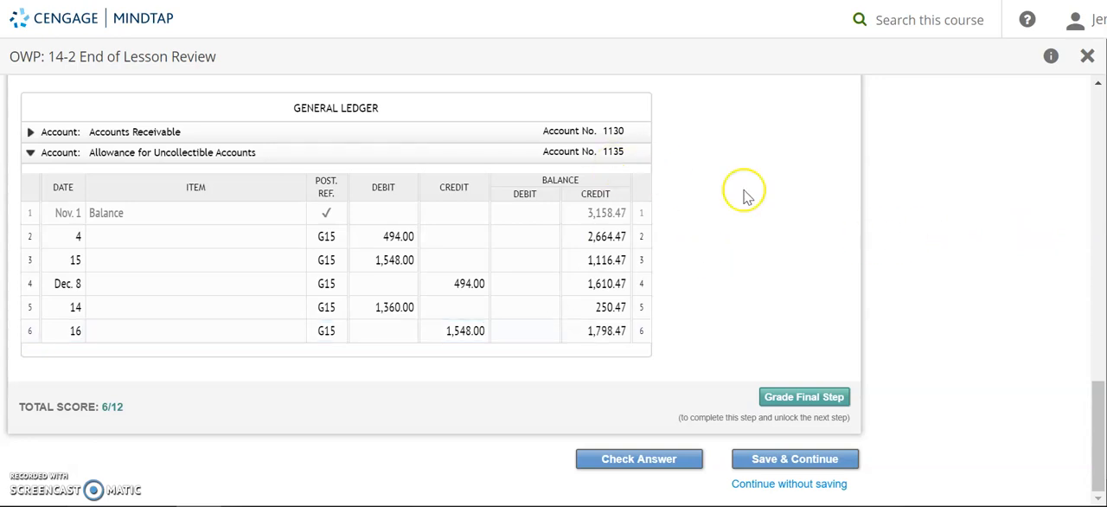
scroll(down, 3)
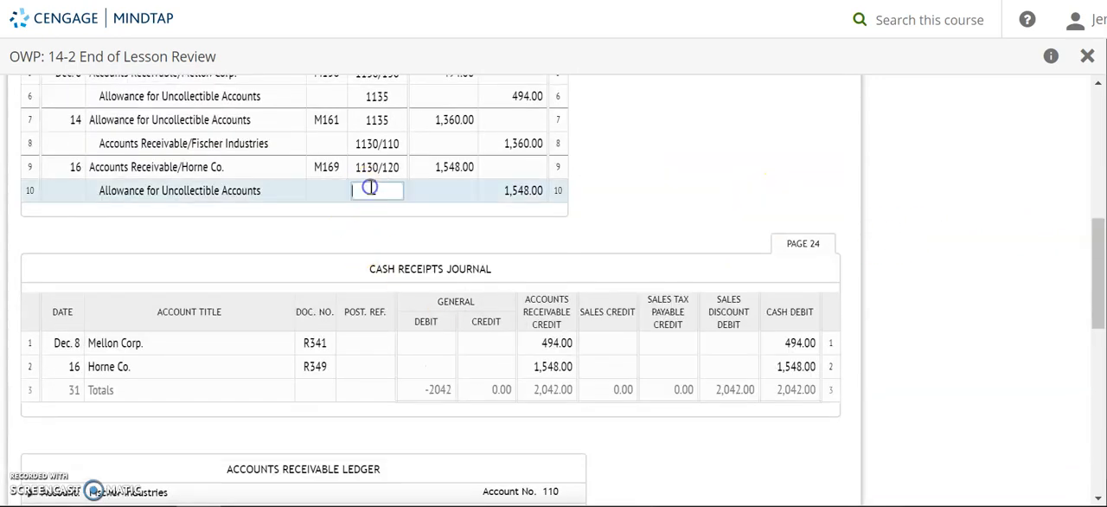
text(1135)
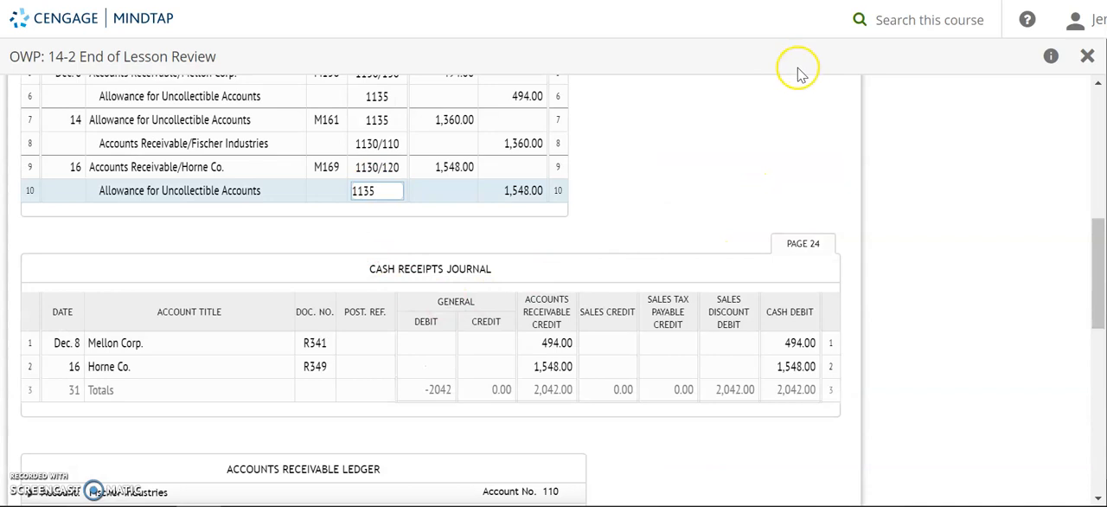
scroll(up, 3)
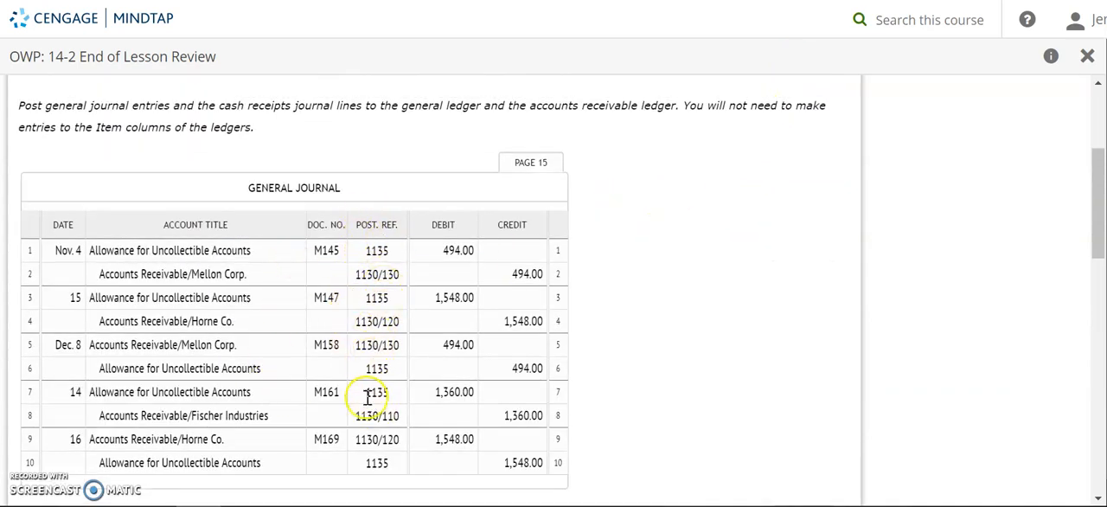
scroll(down, 3)
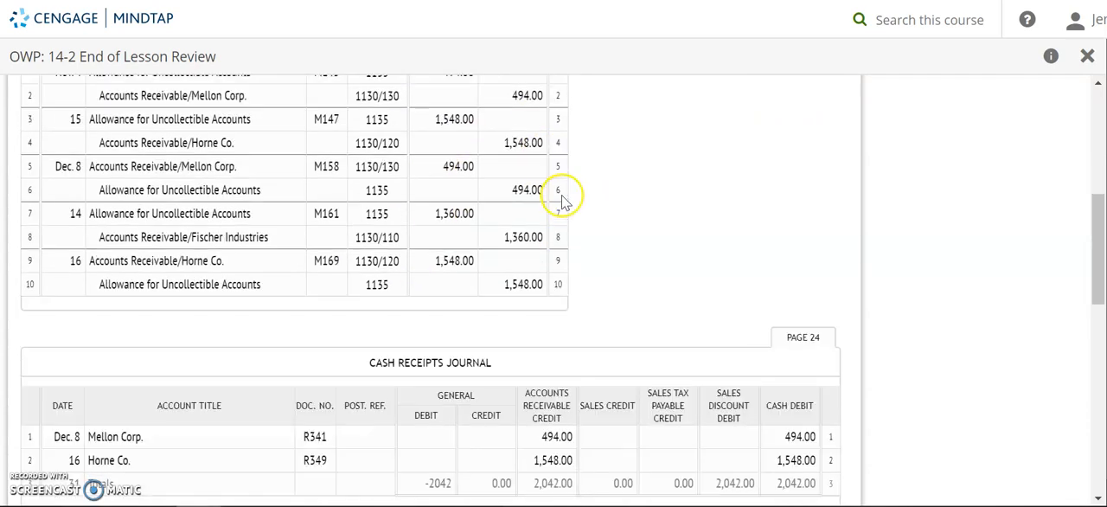
scroll(down, 3)
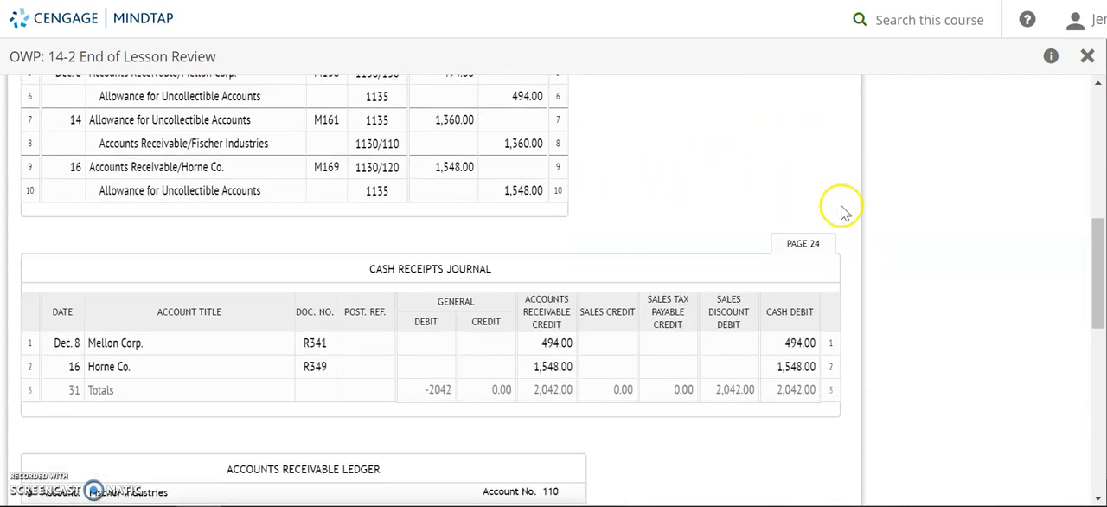
mouse_move(443, 322)
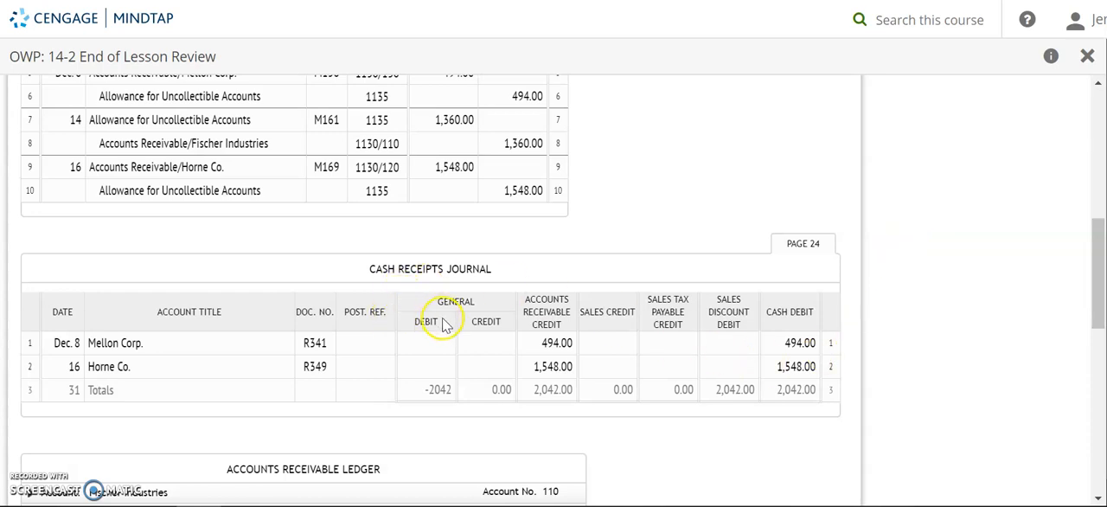
mouse_move(730, 422)
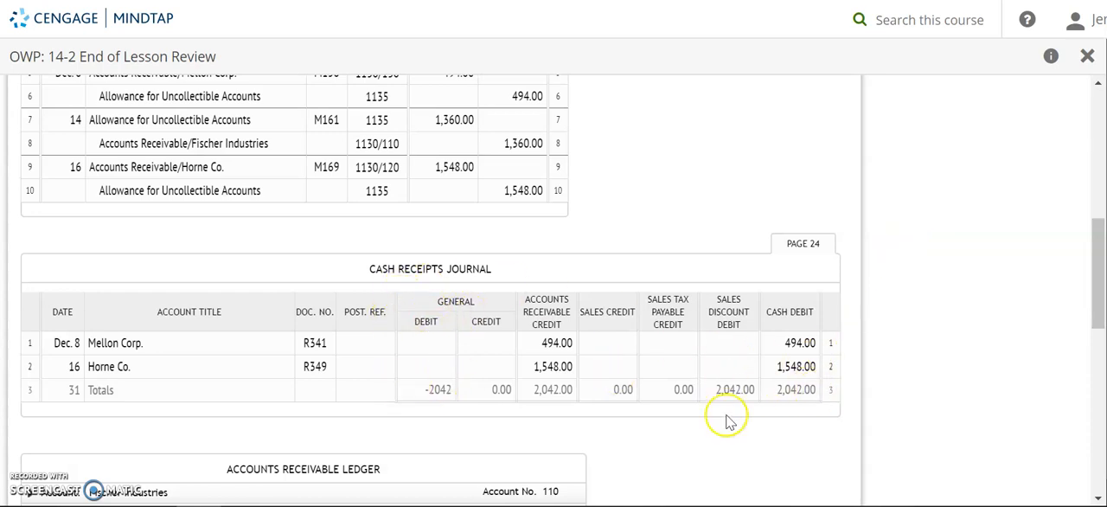
mouse_move(360, 342)
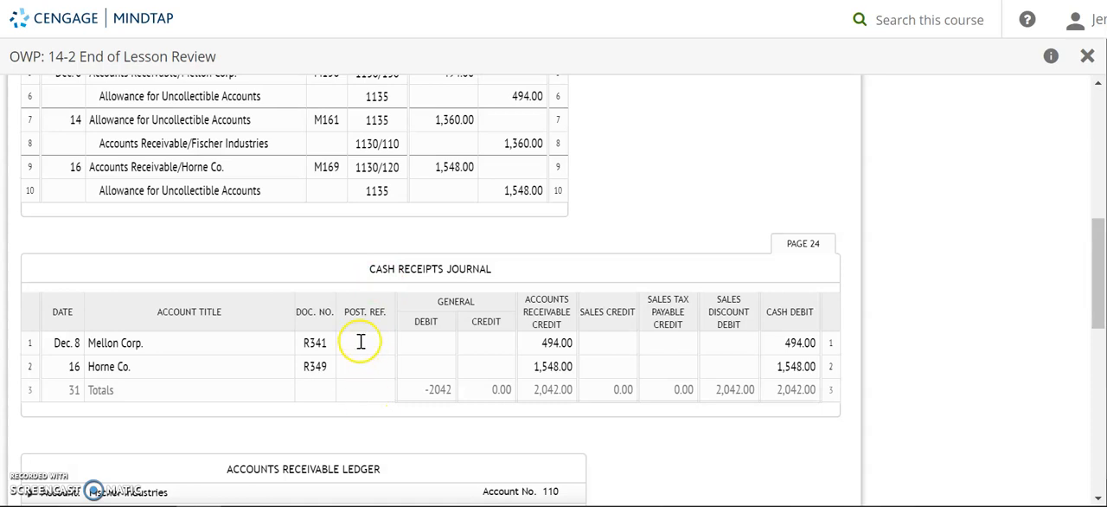
Post Mellon Corp.'s Dec. 8 CR24 credit of 494.00, balance 0.00, and reference 130 on cash receipts line 1.
click(364, 343)
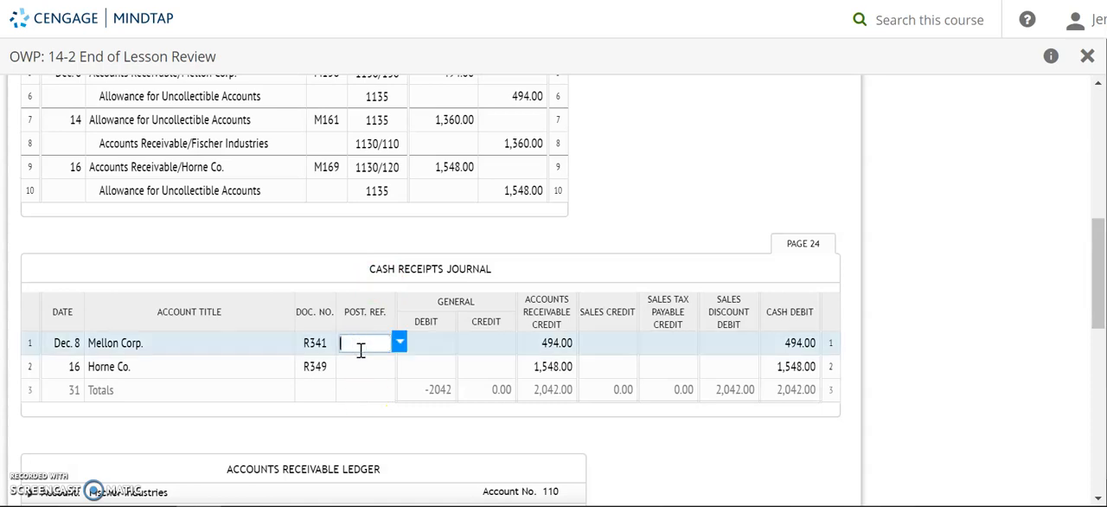
mouse_move(156, 342)
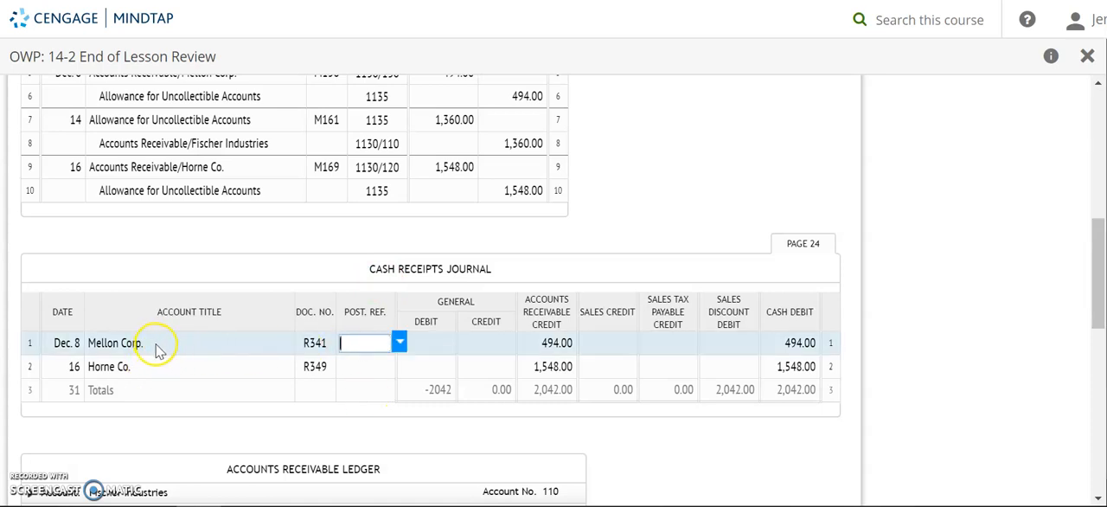
mouse_move(159, 346)
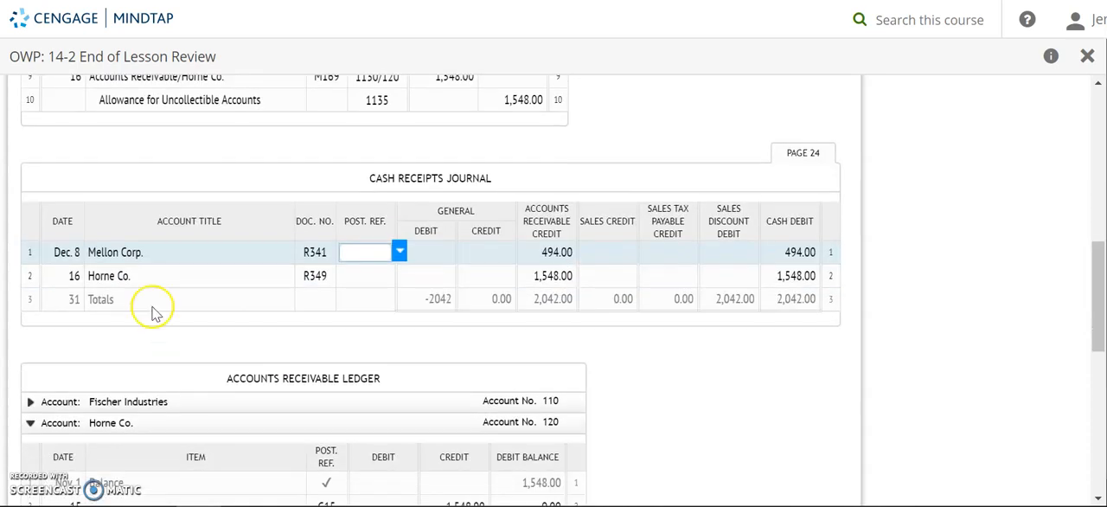
scroll(down, 3)
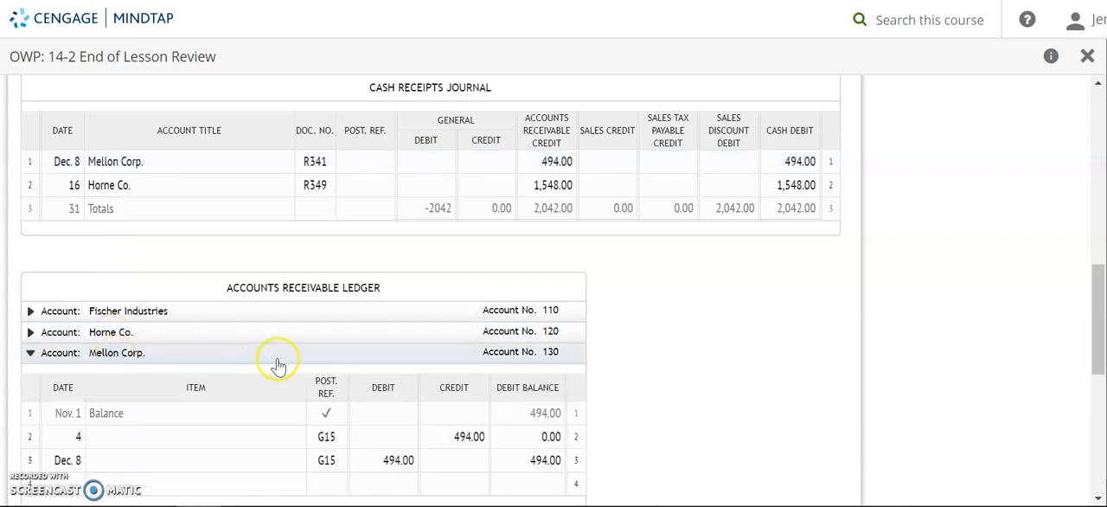
scroll(down, 3)
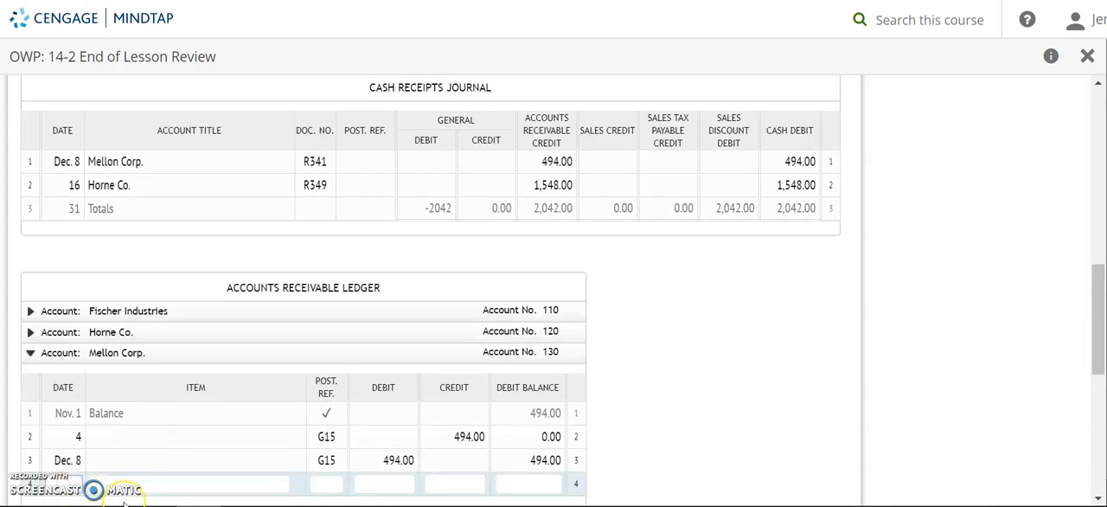
click(325, 485)
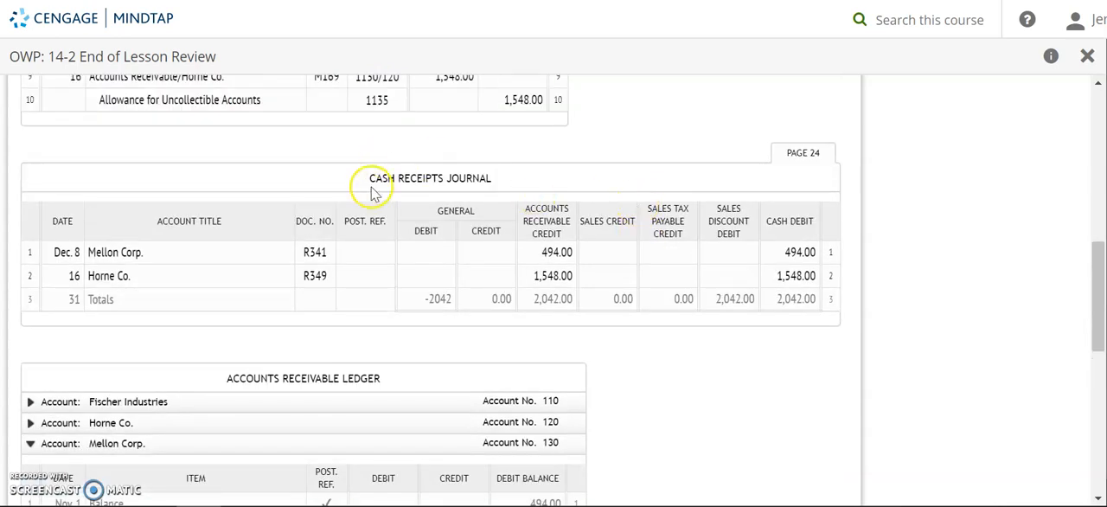
mouse_move(791, 241)
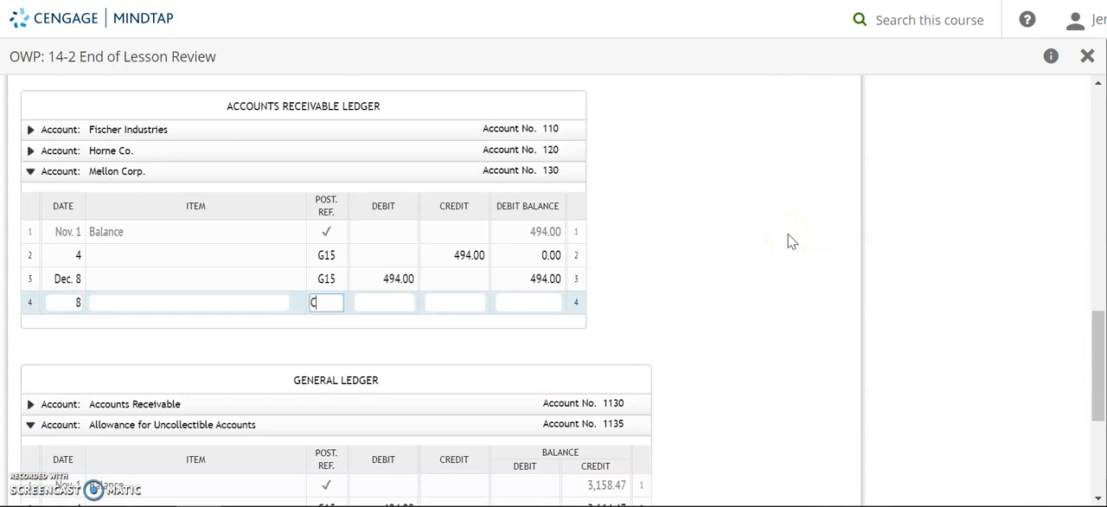
text(CR24)
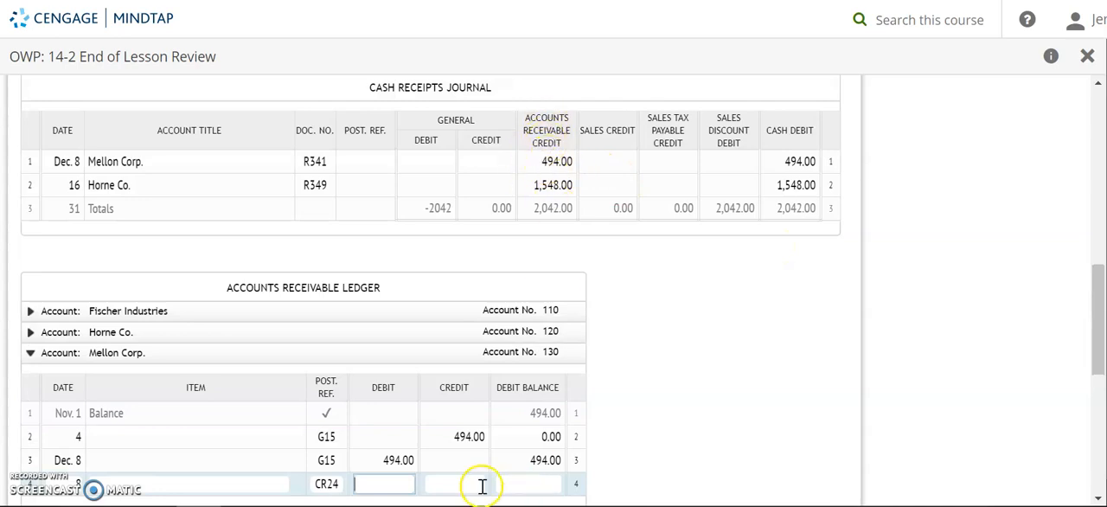
text(494.0)
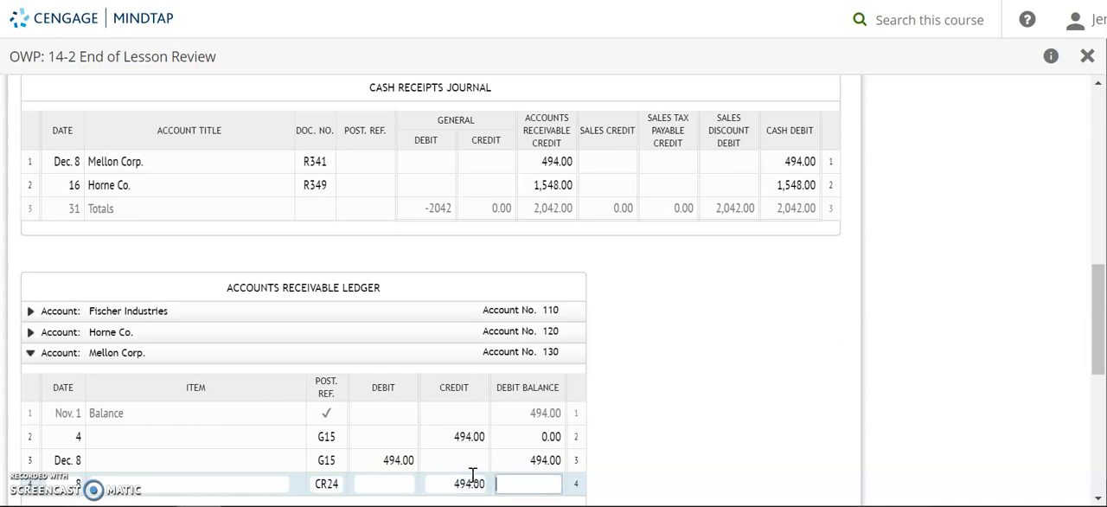
text(0.00)
click(365, 163)
text(130)
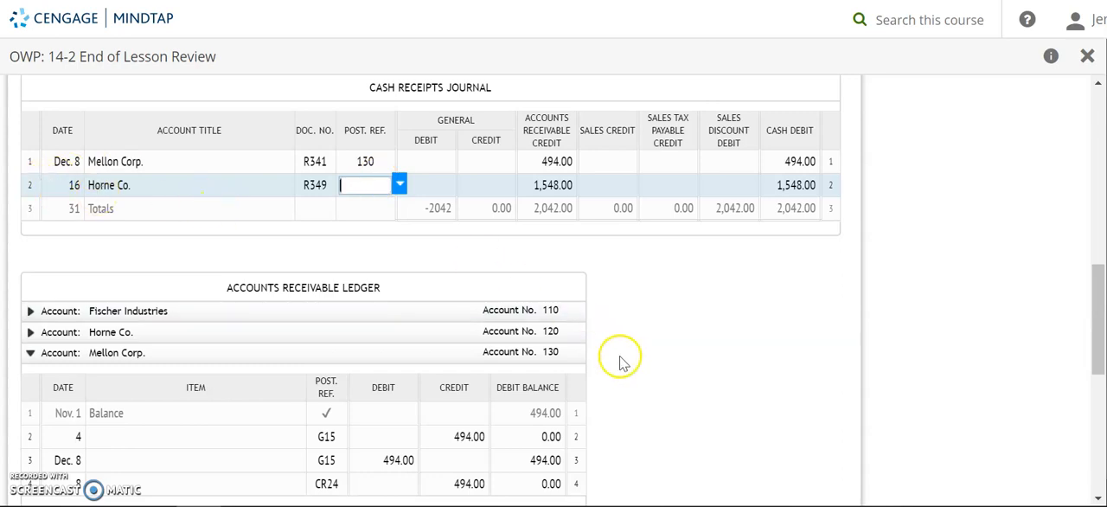
Post Horne Co.'s Dec. 16 CR24 credit of 1,548.00, balance 0.00, and reference 120 on cash receipts line 2.
click(182, 336)
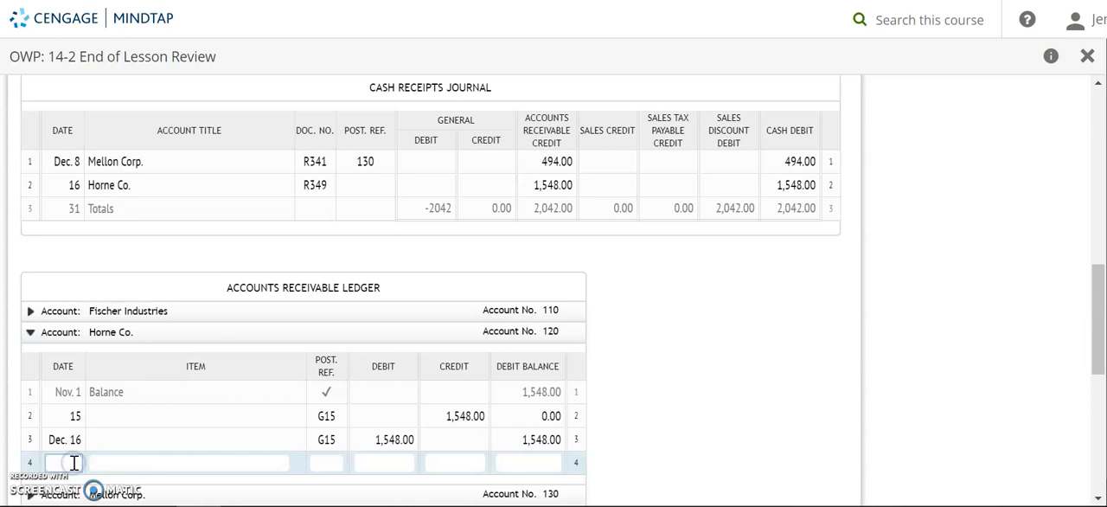
text(16)
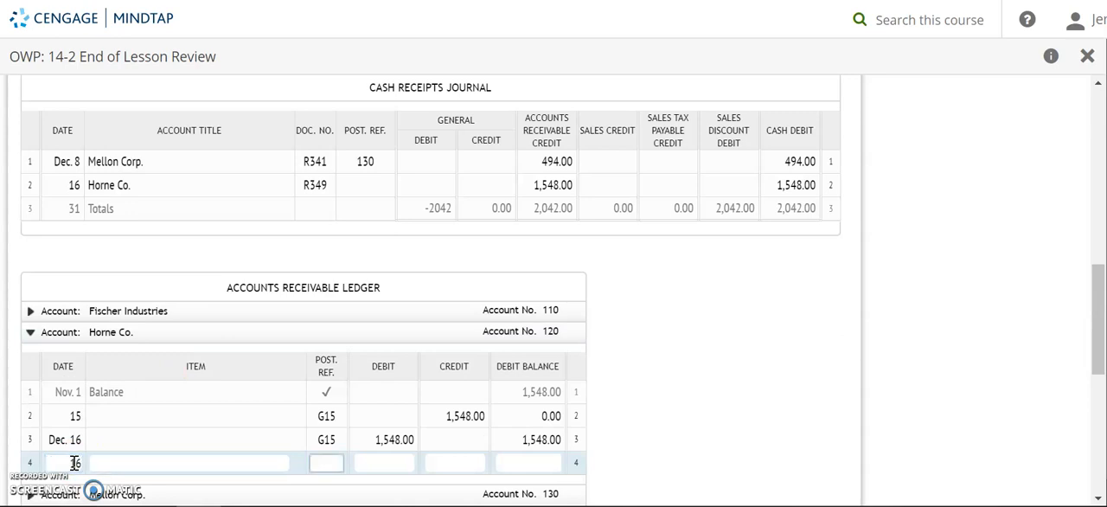
text(CR24)
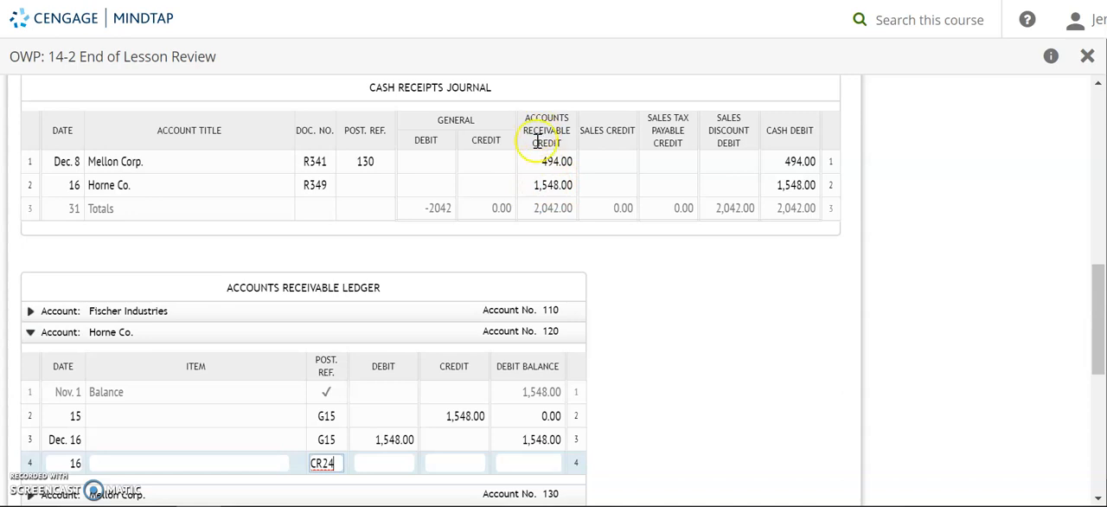
click(453, 463)
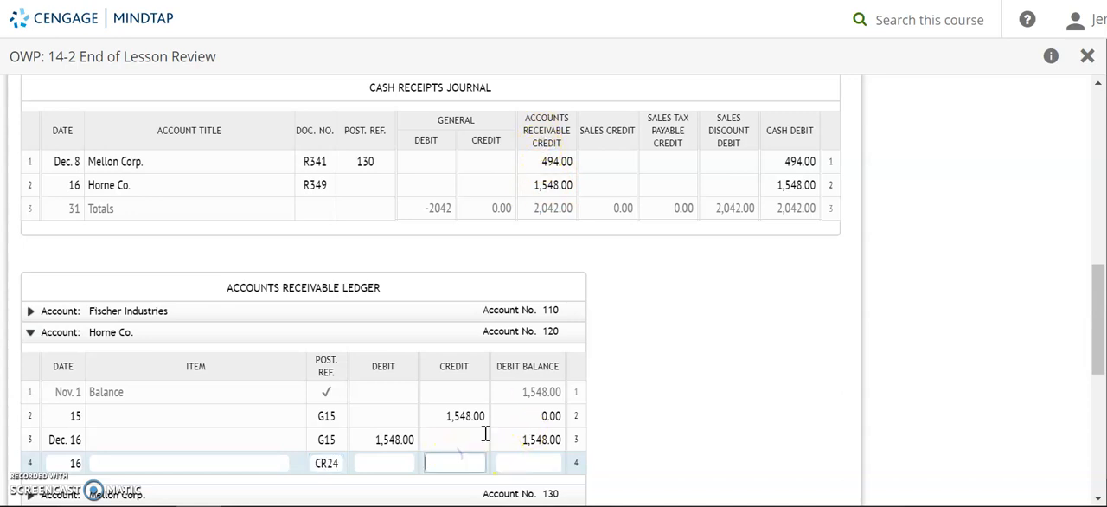
text(1548.00)
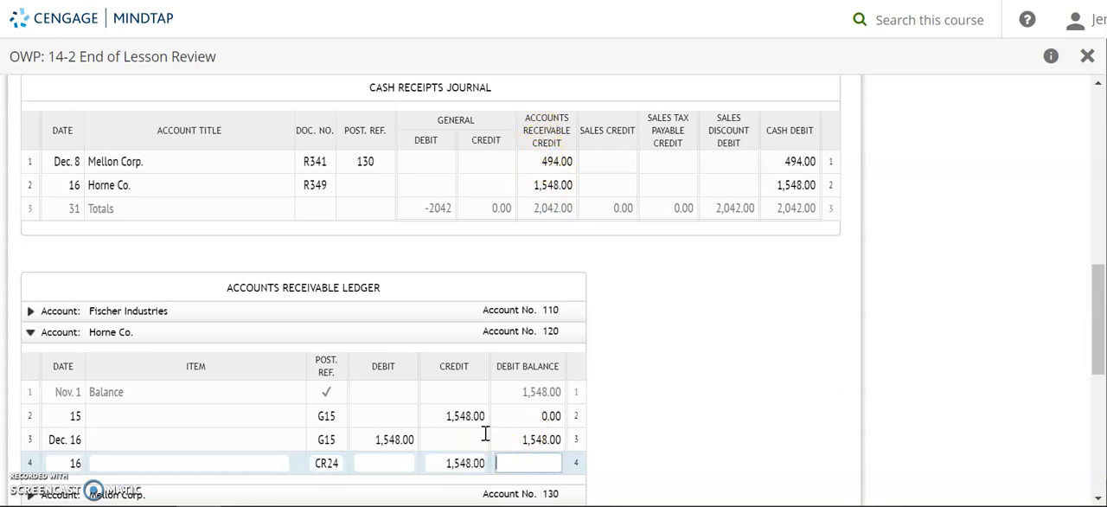
text(0.00)
click(365, 185)
text(120)
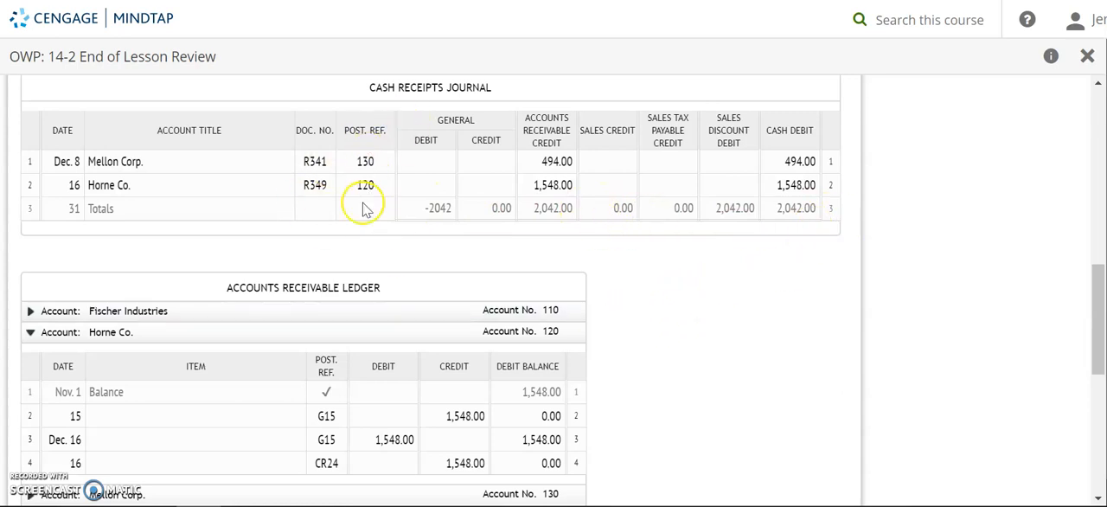
mouse_move(363, 229)
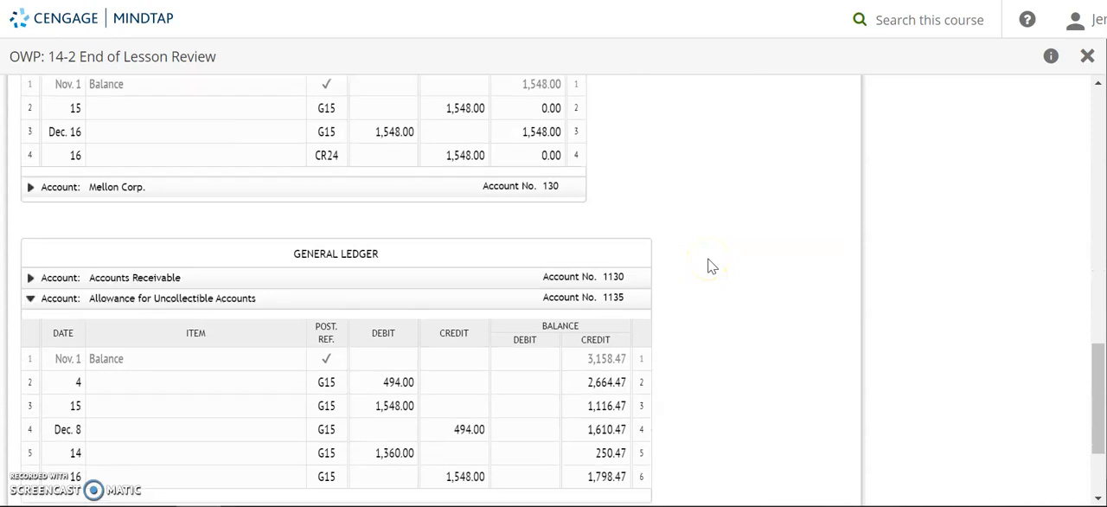
Grade the final posting step and review the displayed solution ledgers.
scroll(down, 3)
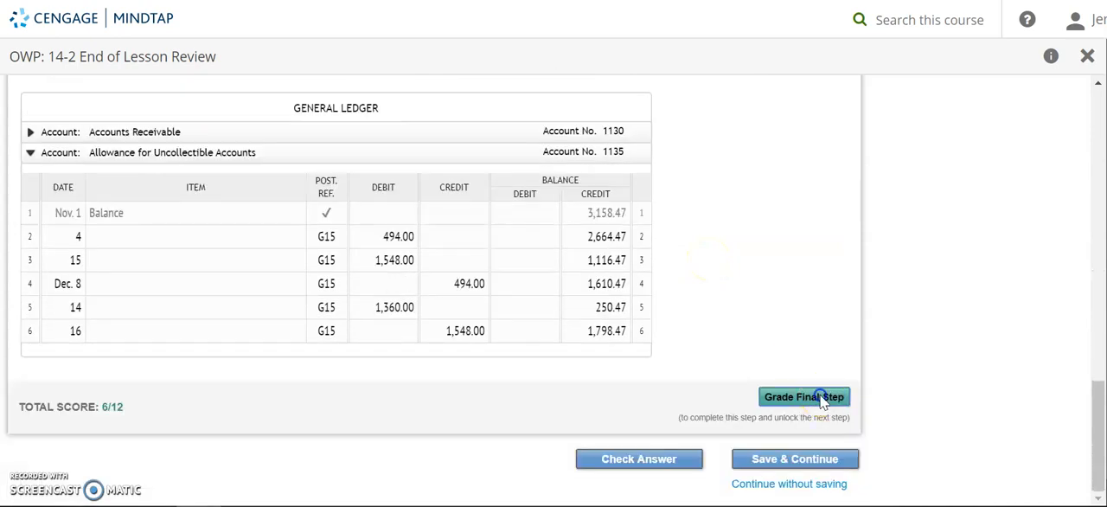
click(802, 397)
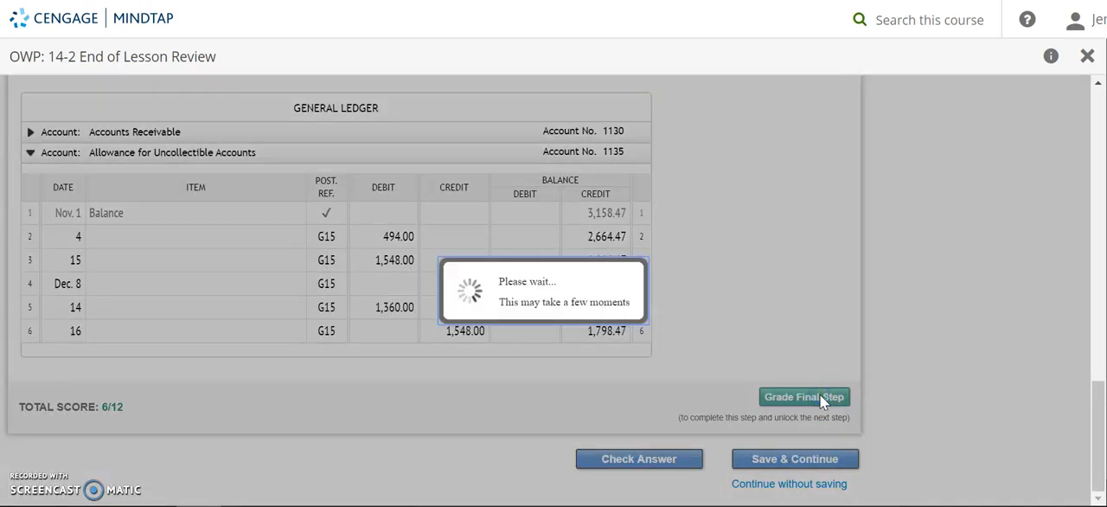
click(803, 397)
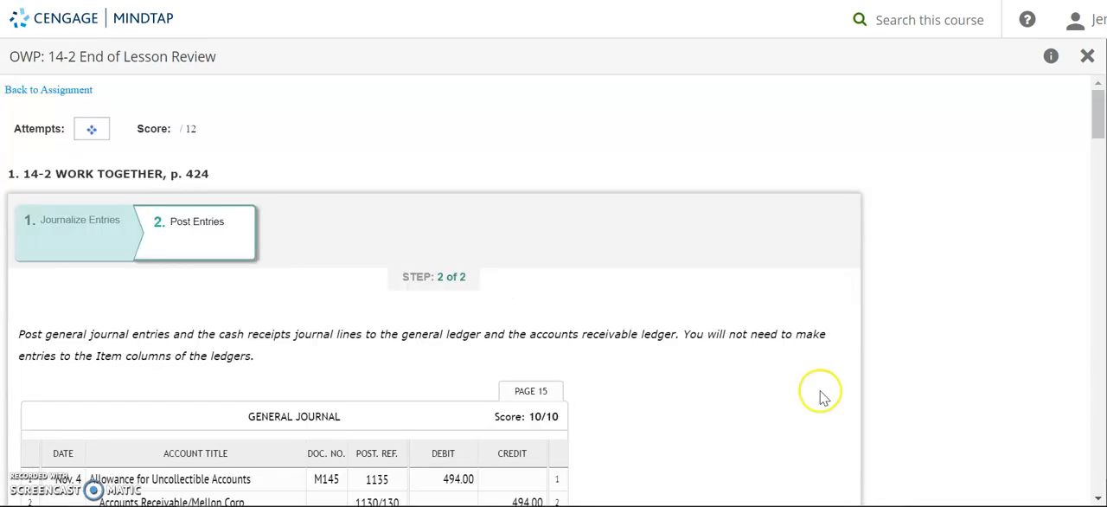
scroll(down, 3)
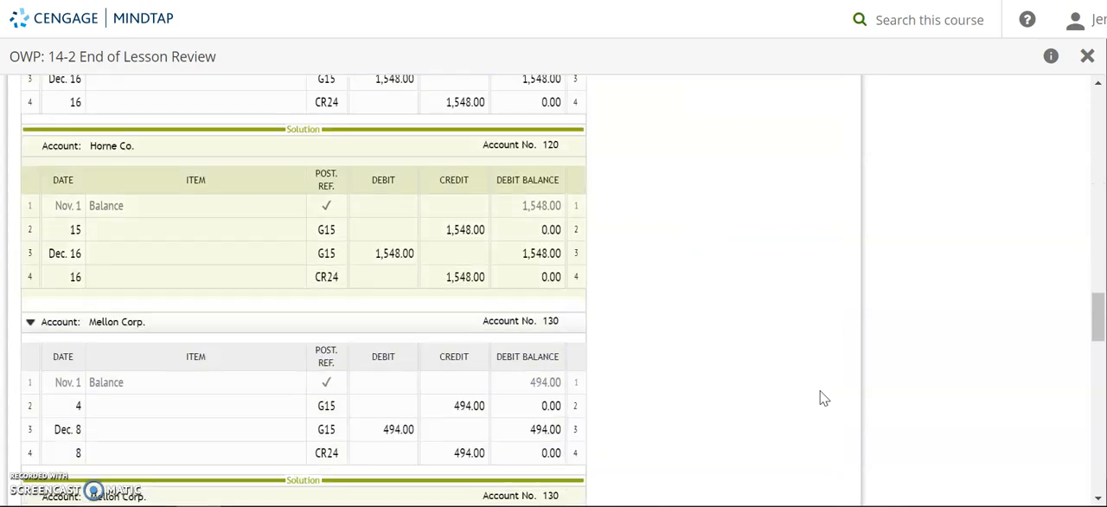
scroll(down, 3)
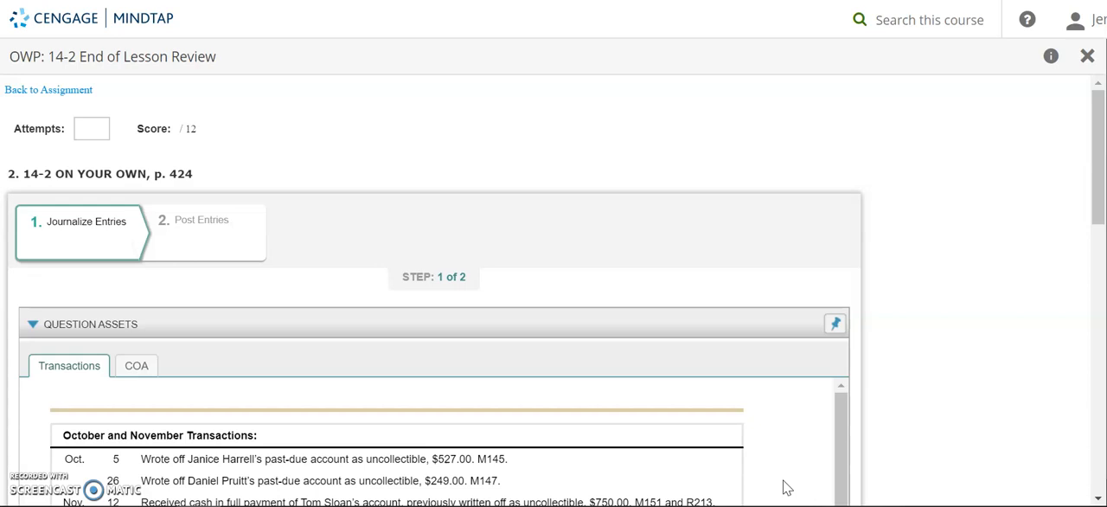
mouse_move(377, 498)
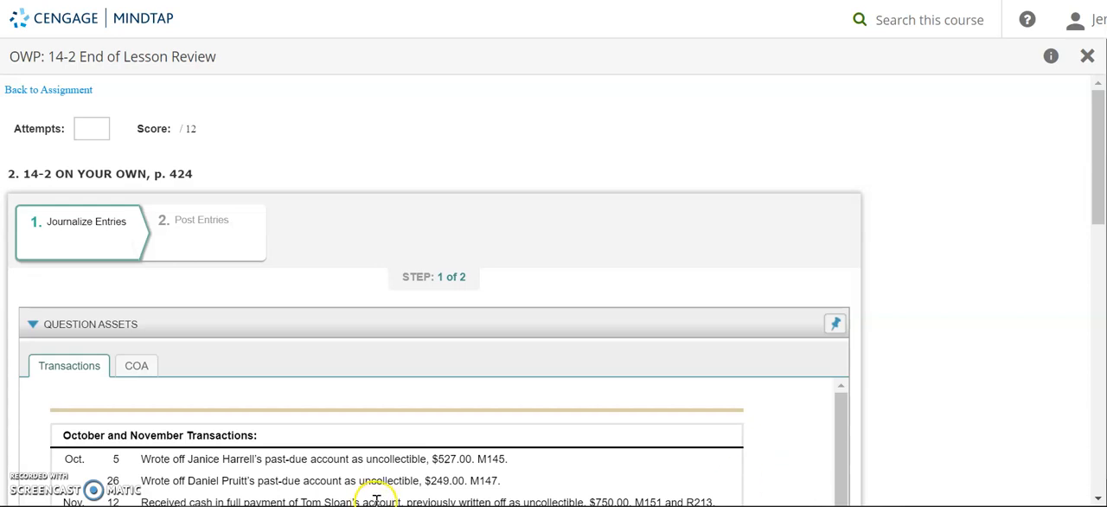